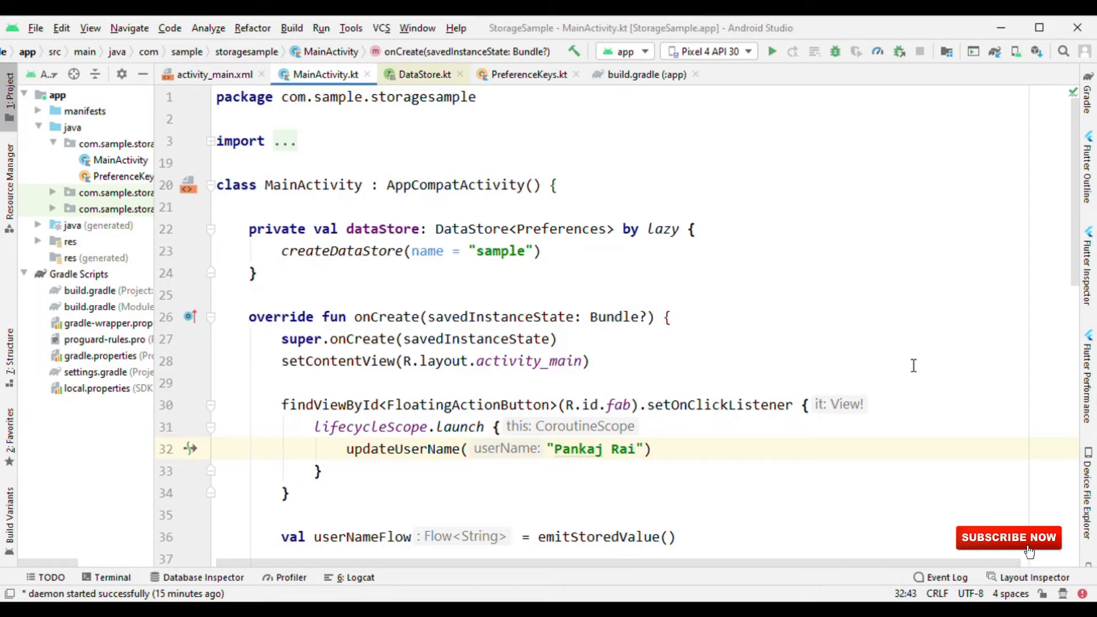
mouse_move(669, 298)
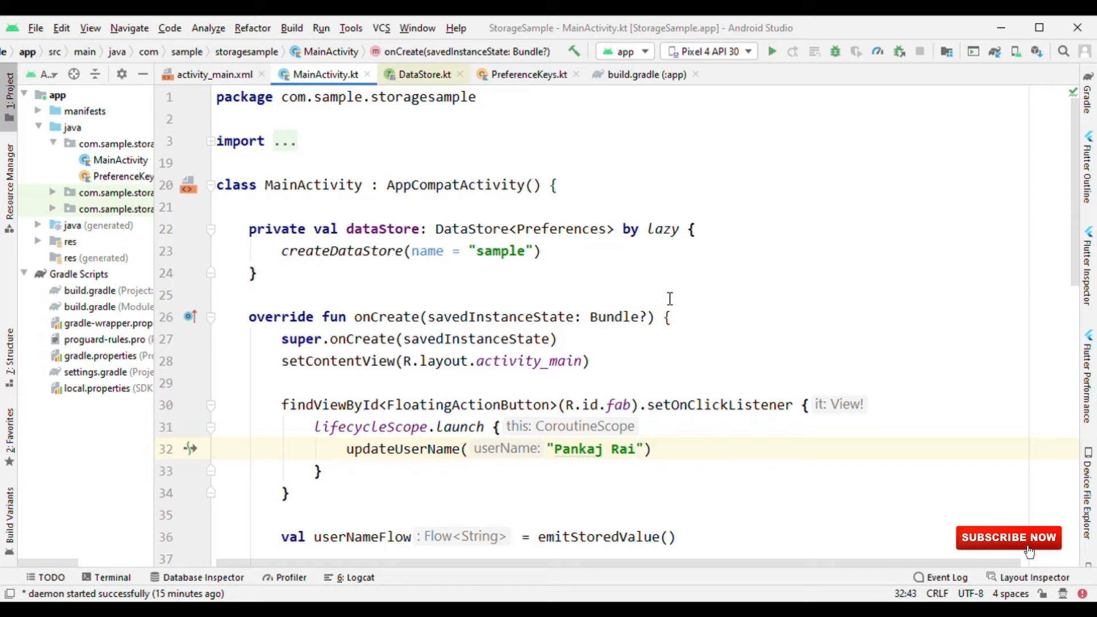
Review the createDataStore definition: Context receiver, name, corruptionHandler, migrations, scope and Dispatchers.IO default.
left_click(633, 448)
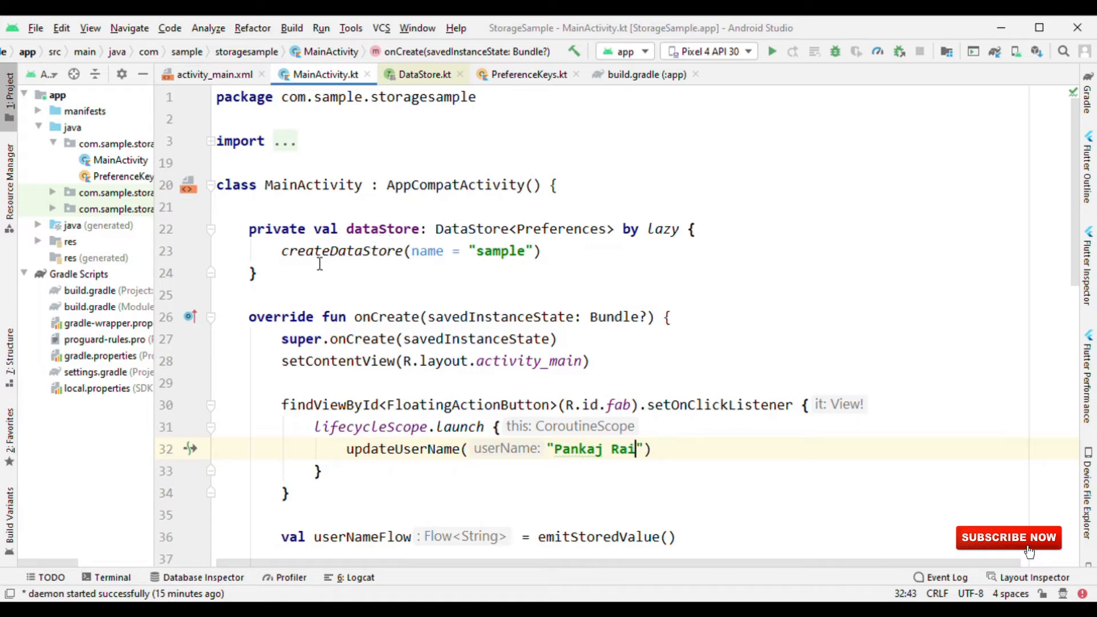
double_click(342, 251)
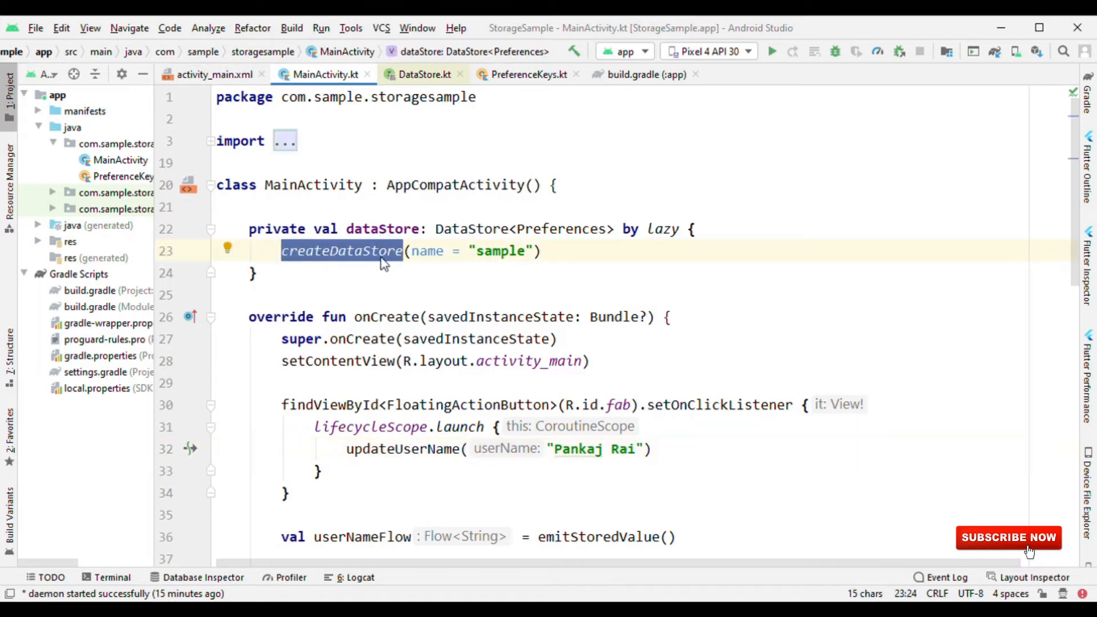
left_click(340, 251)
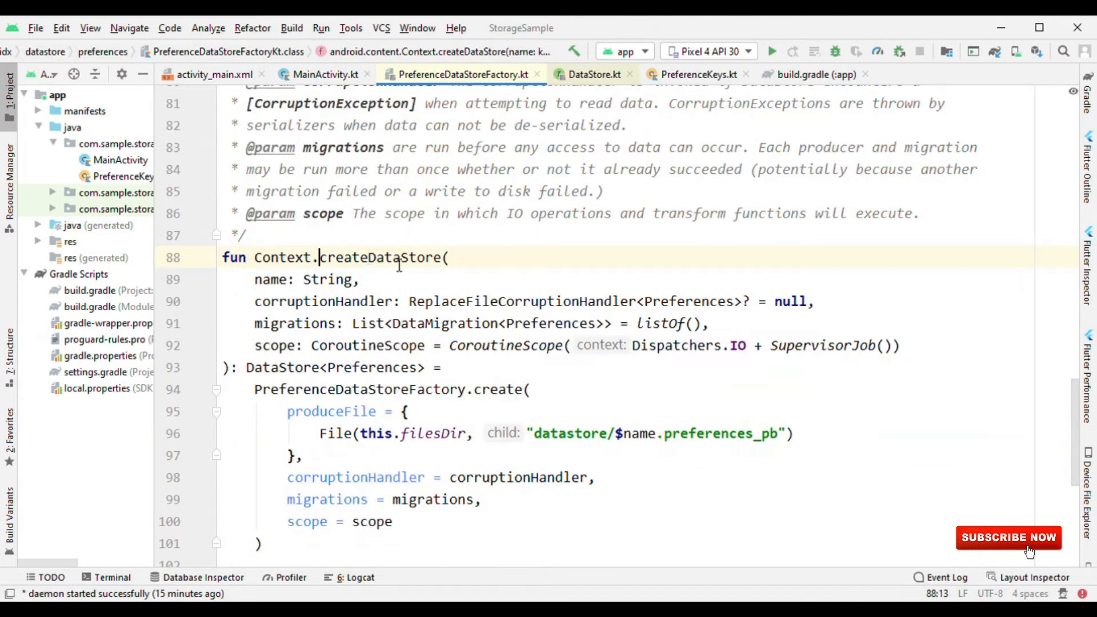
double_click(282, 257)
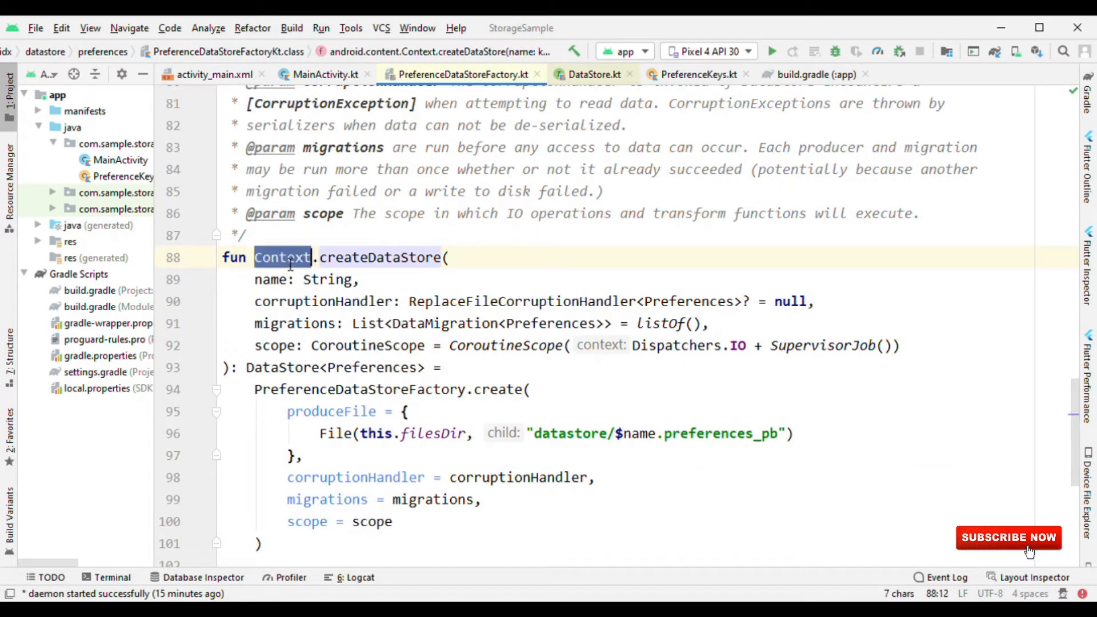
double_click(270, 278)
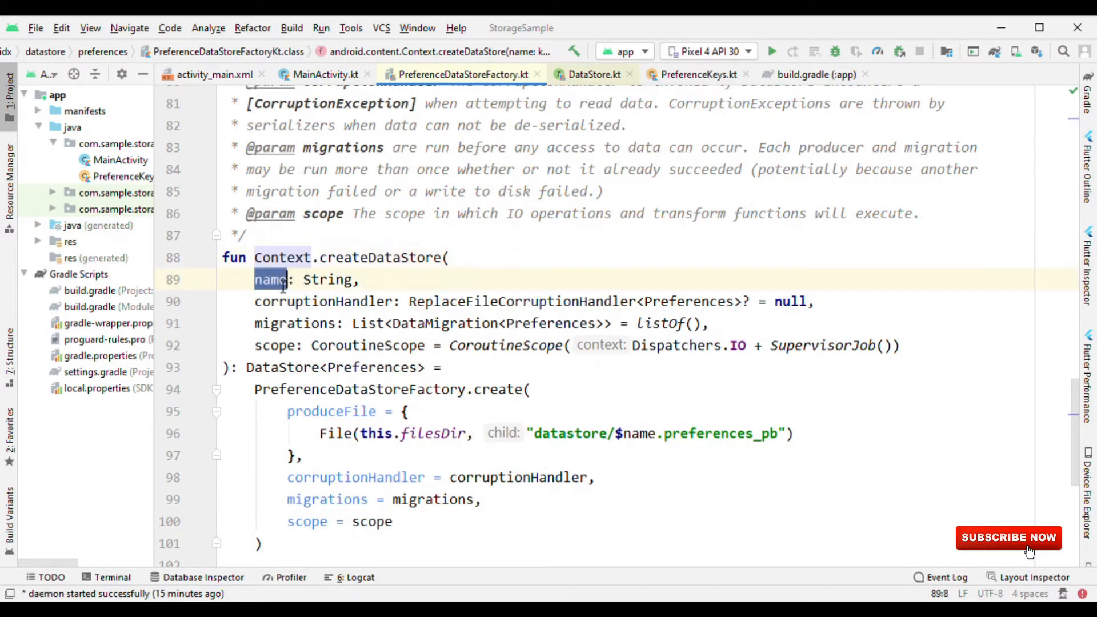
left_click(323, 301)
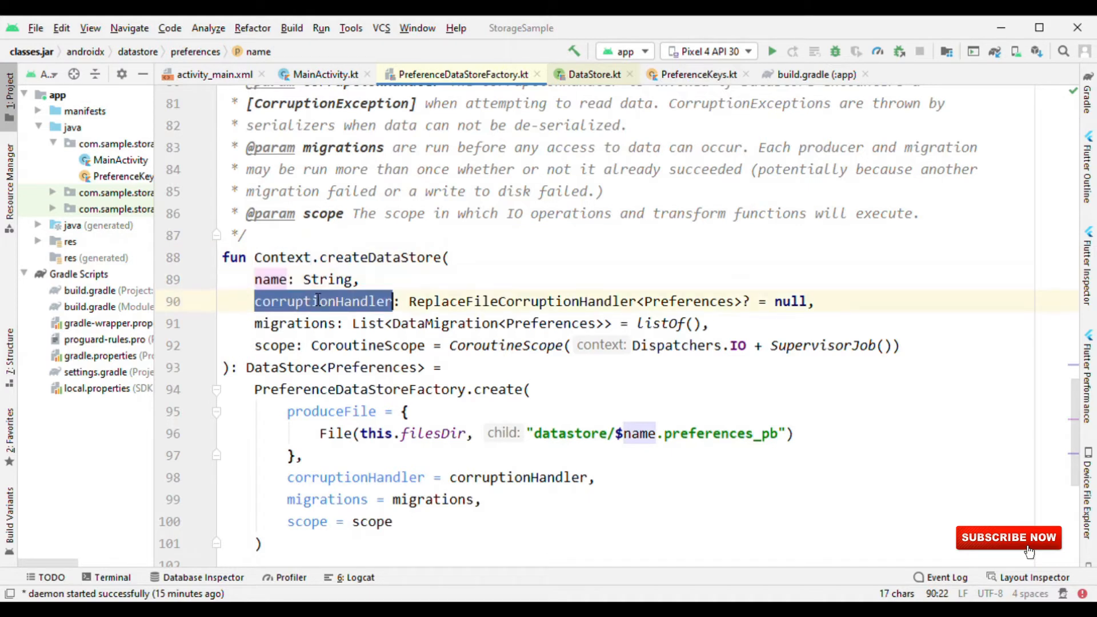
left_click(295, 323)
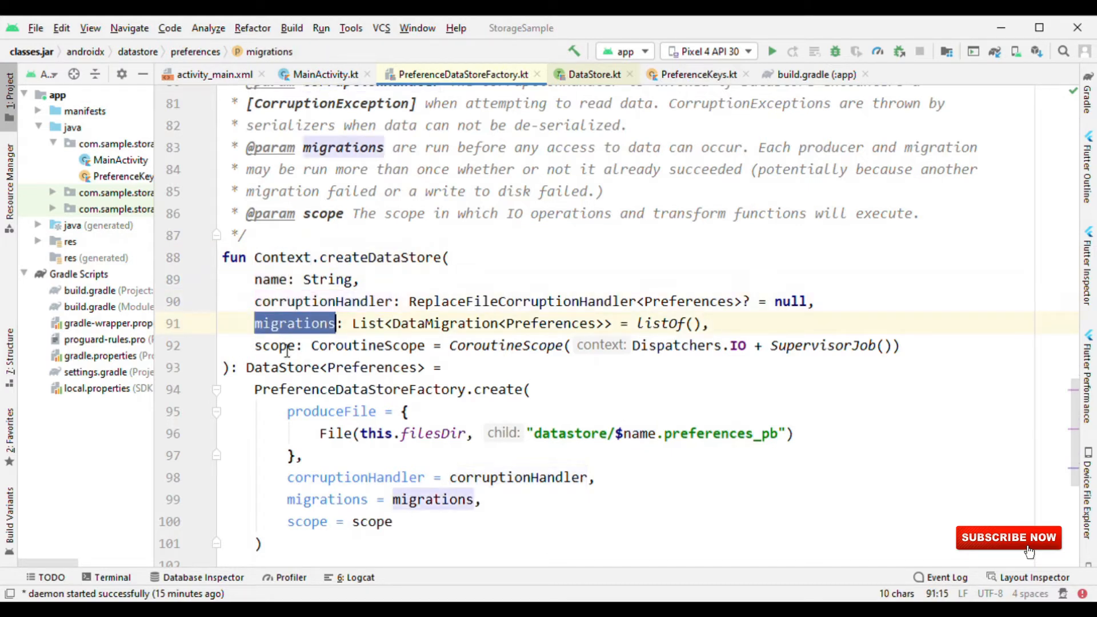
left_click(273, 345)
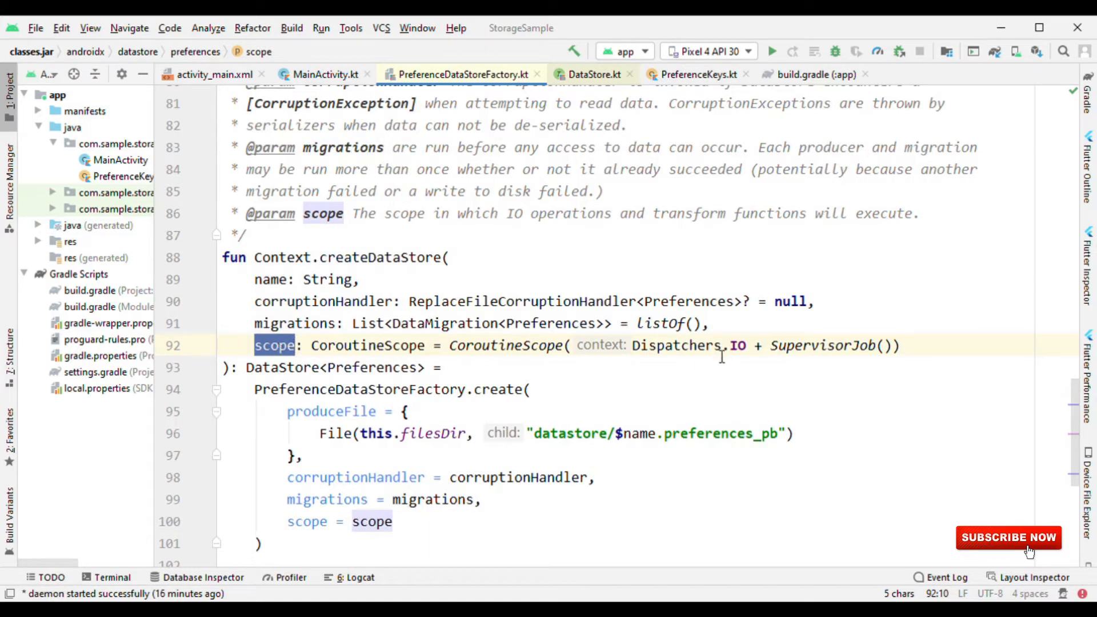
double_click(675, 345)
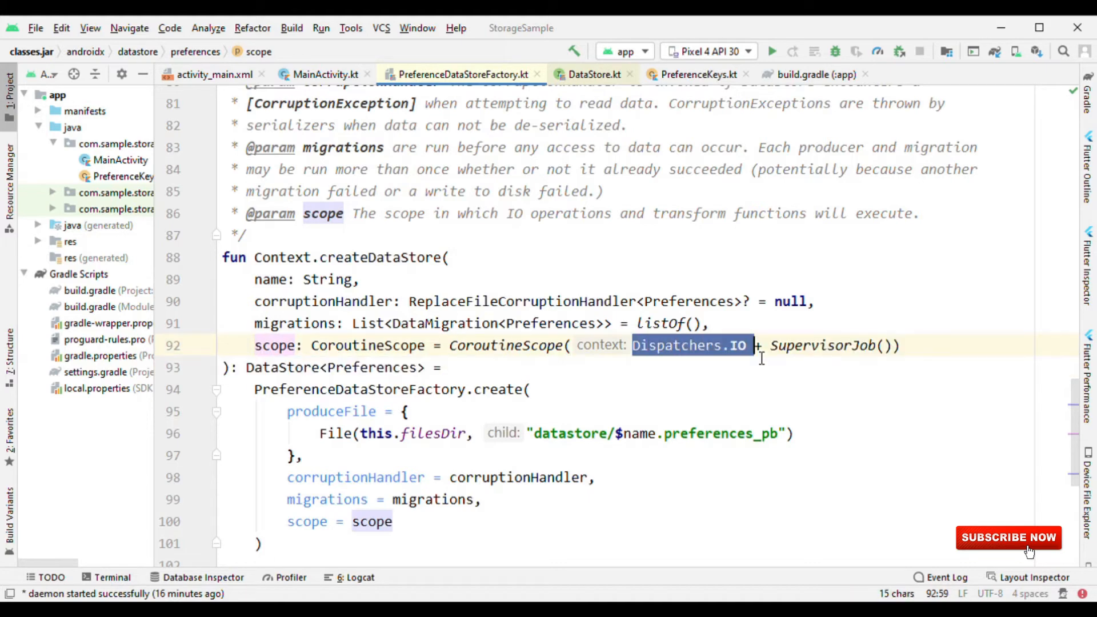
Back in MainActivity, review the sample DataStore name, the dataStore property and the USER_NAME save line.
left_click(324, 75)
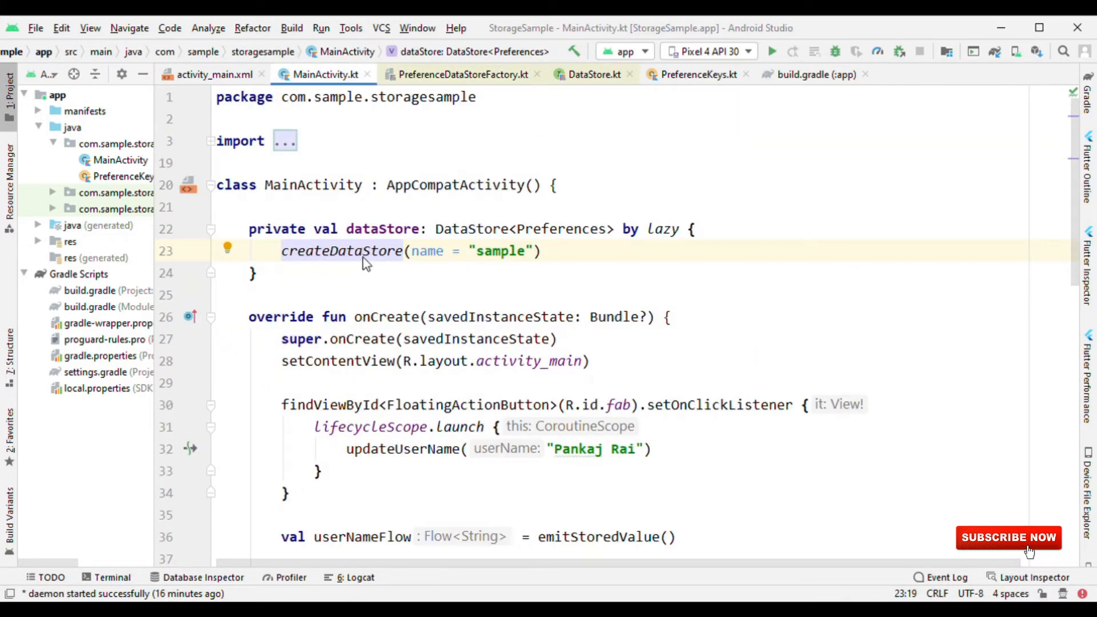
double_click(499, 250)
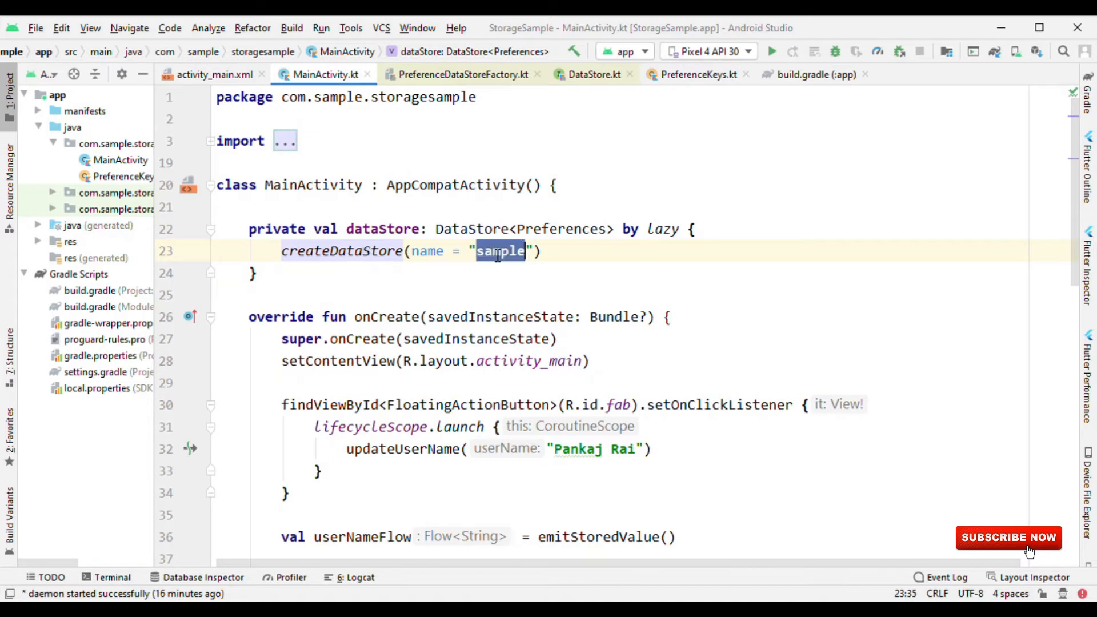
double_click(499, 250)
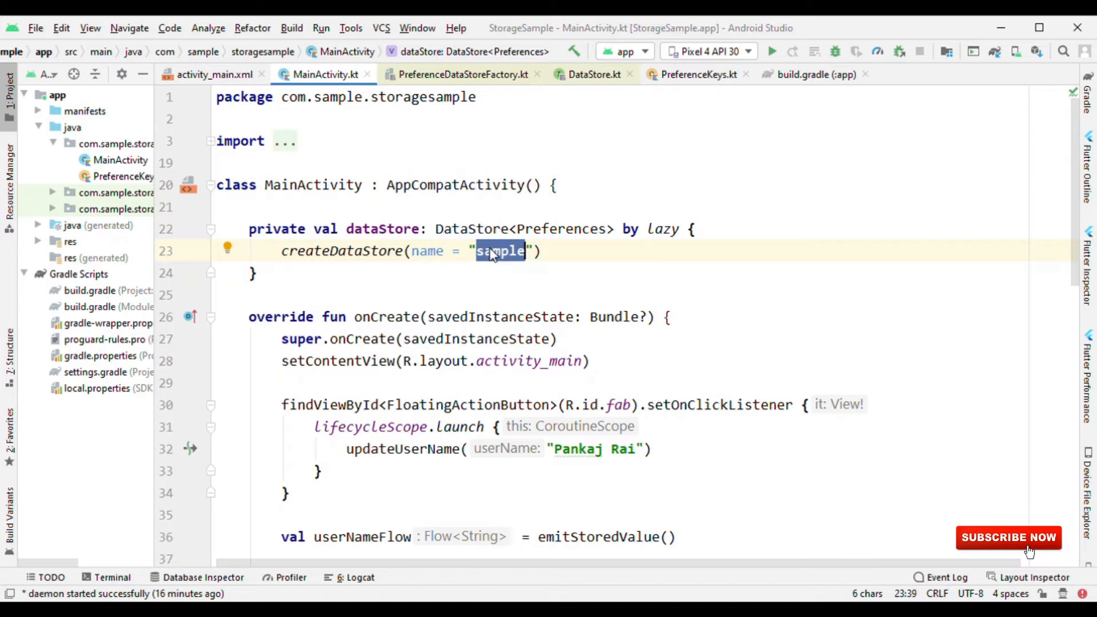
left_click(348, 250)
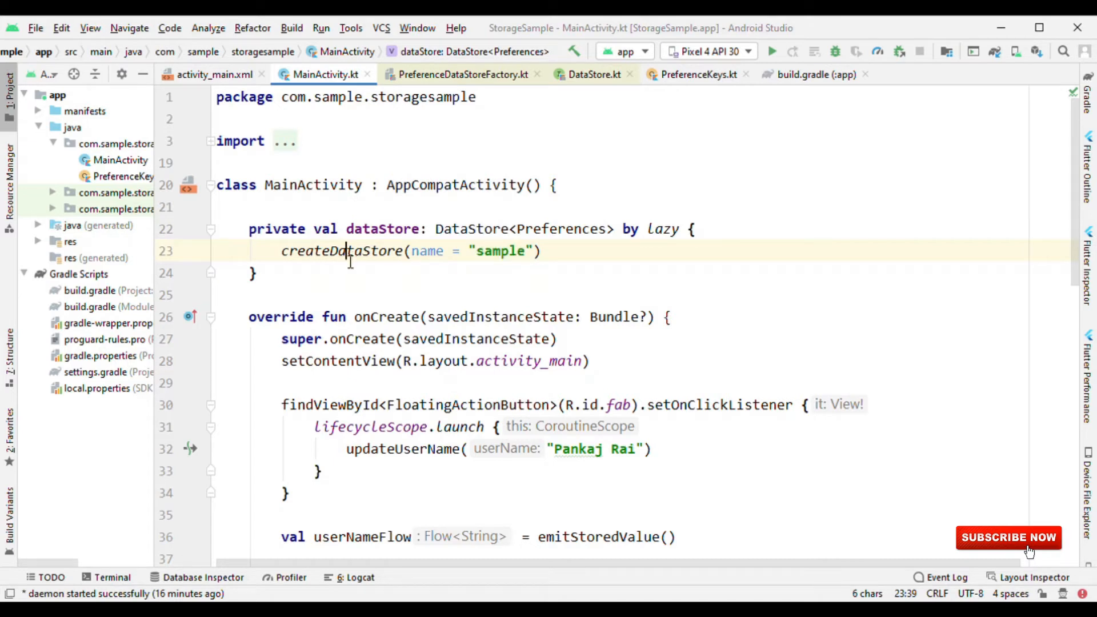
double_click(340, 251)
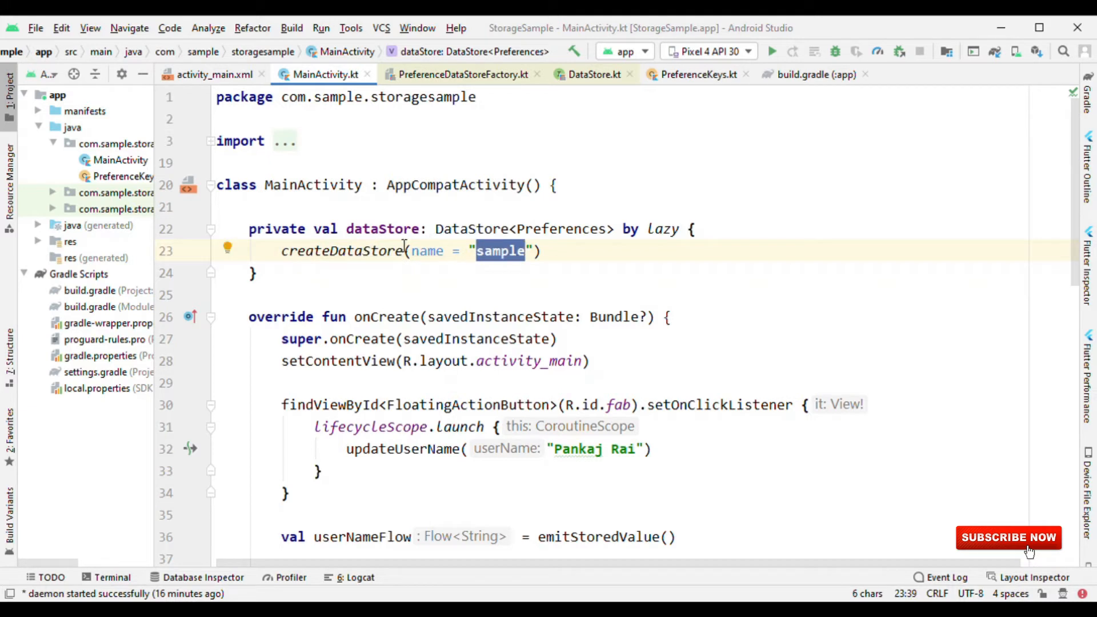
double_click(382, 228)
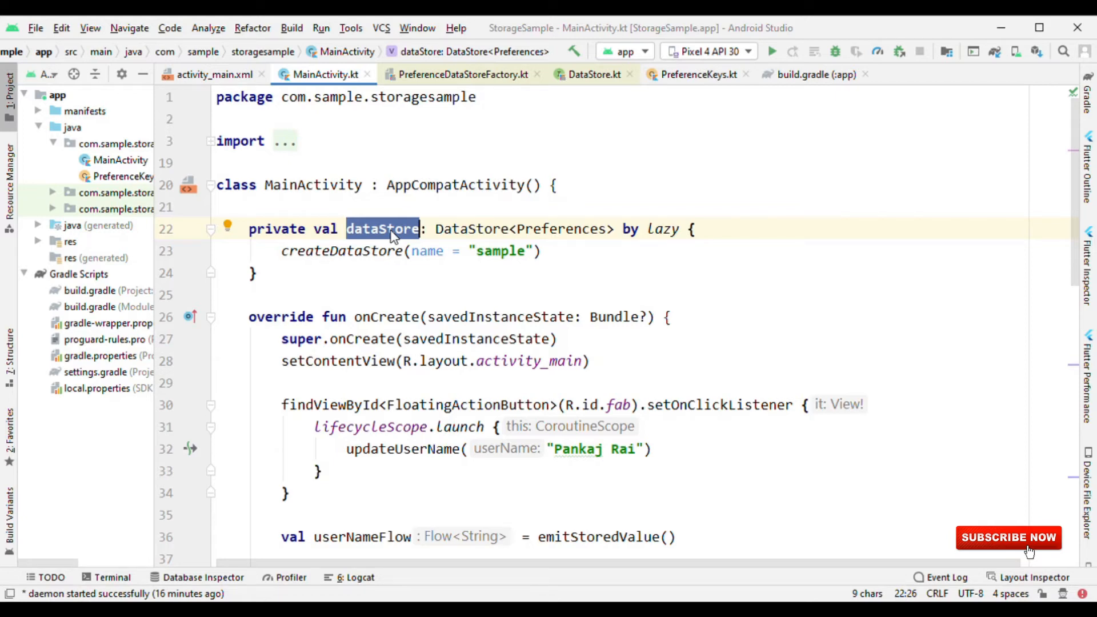
scroll("down", 3)
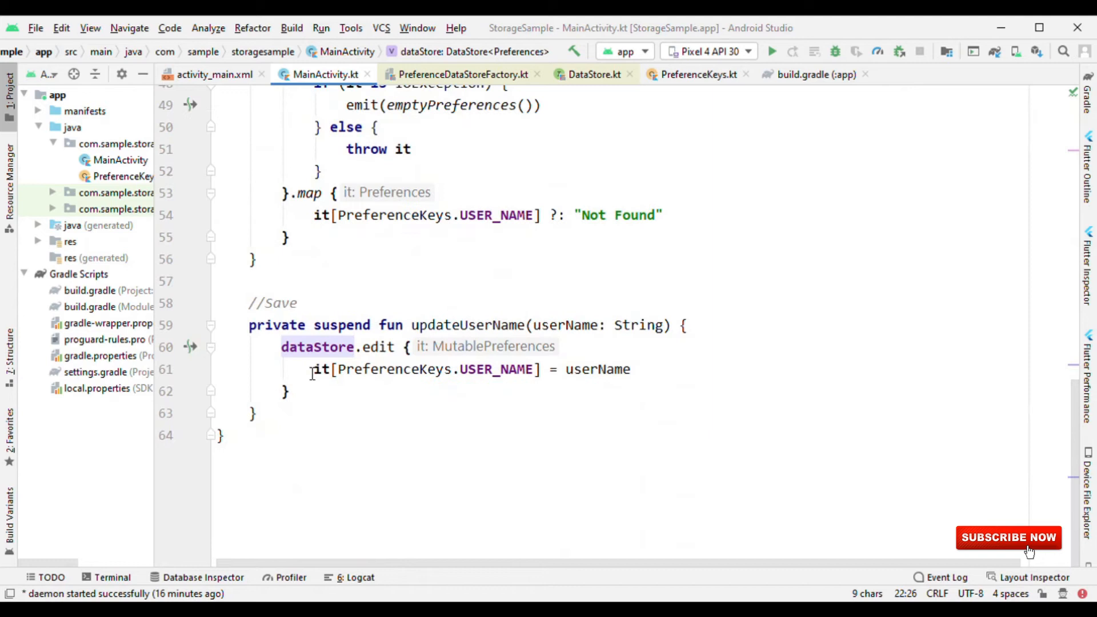
triple_click(471, 369)
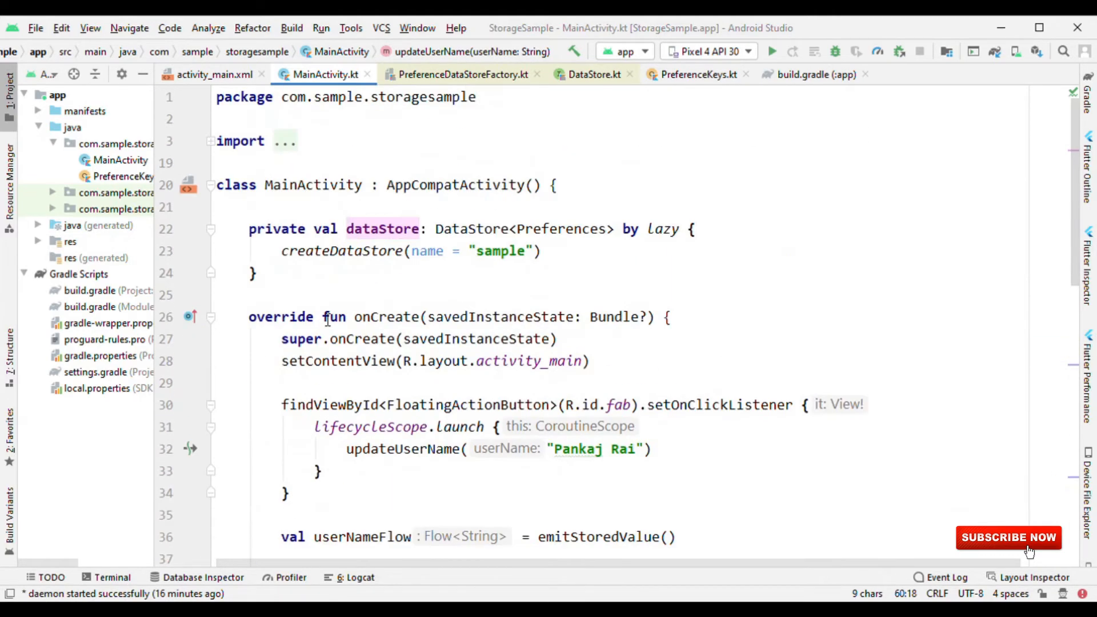
scroll("down", 3)
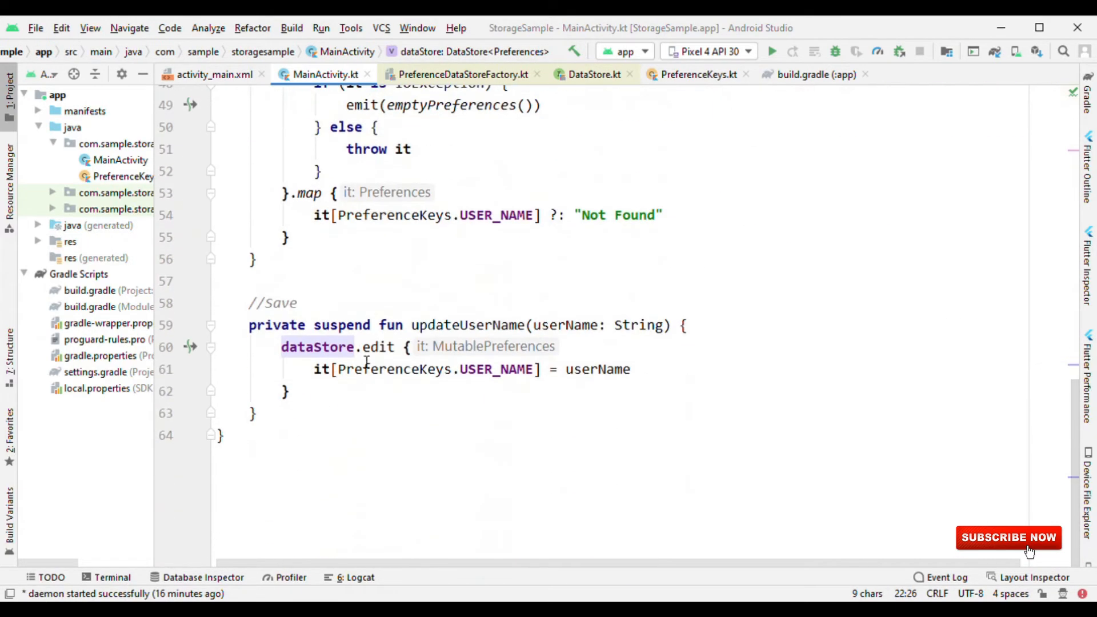
double_click(378, 346)
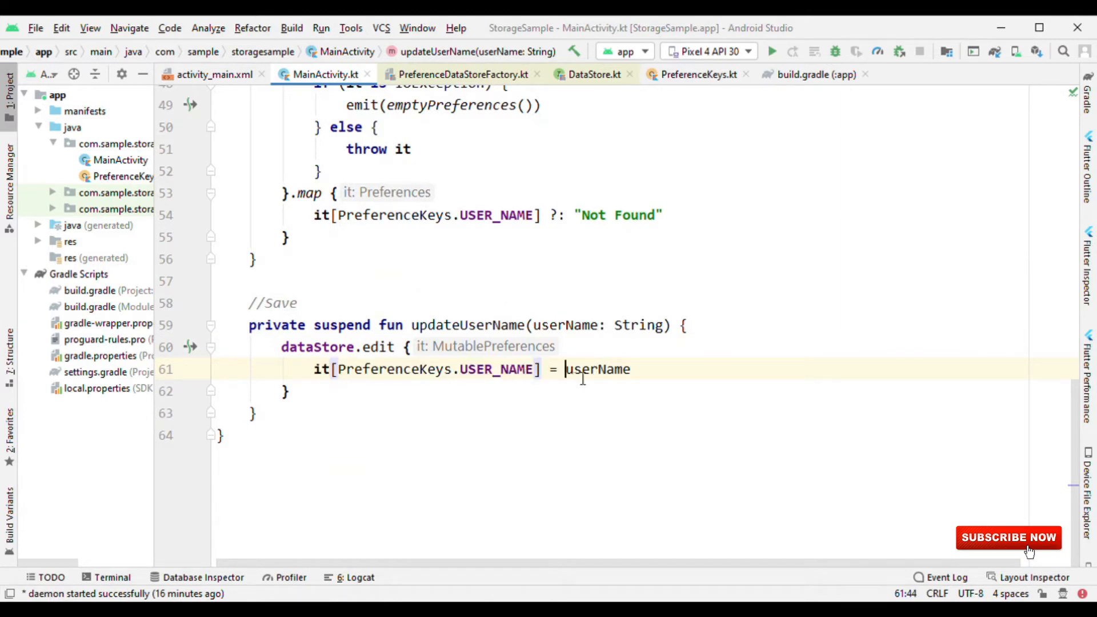
double_click(598, 369)
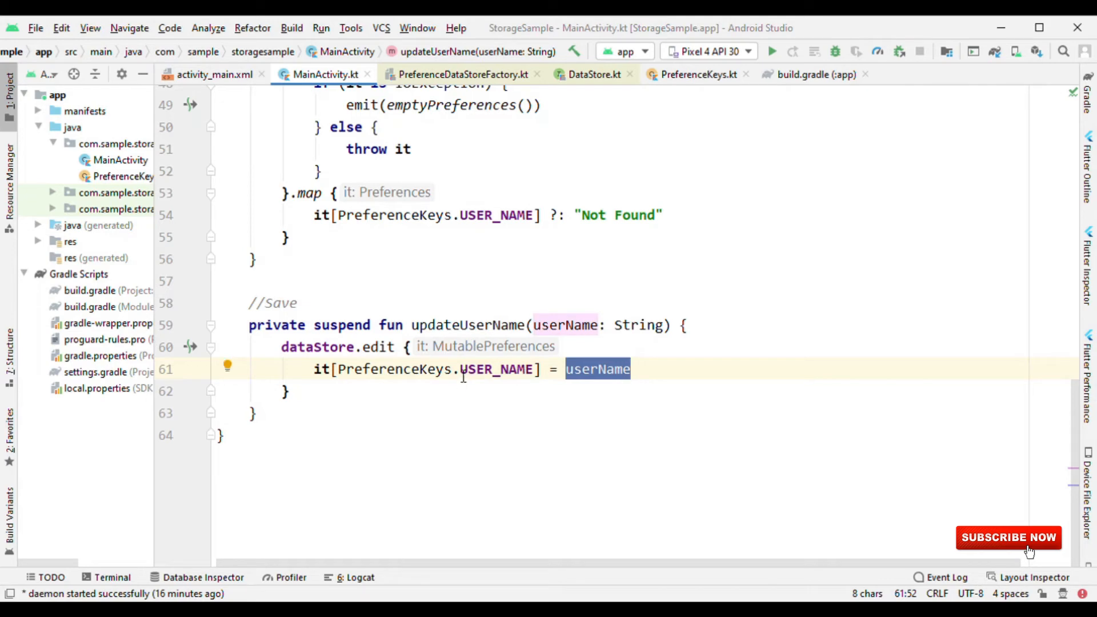
mouse_move(412, 324)
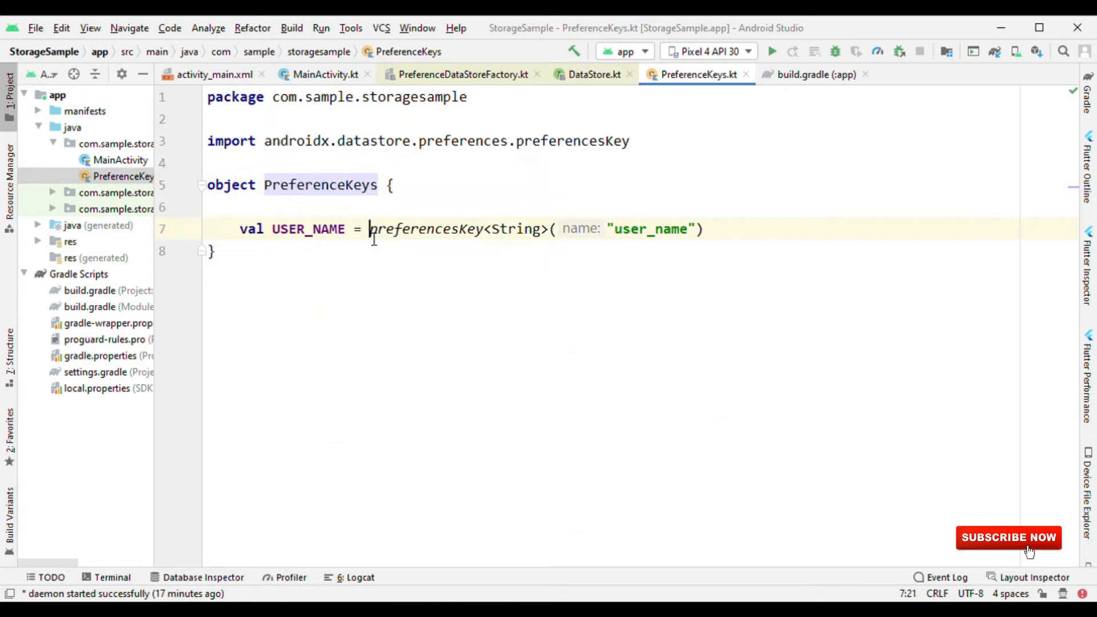
Check PreferenceKeys defining USER_NAME via preferencesKey with the "user_name" string.
double_click(425, 229)
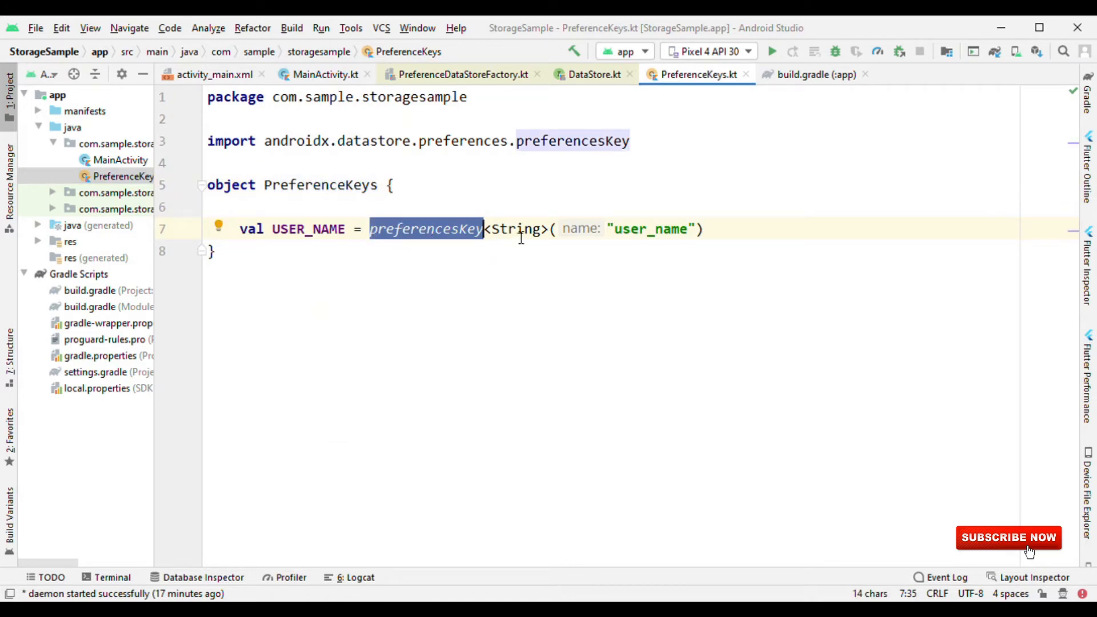
double_click(650, 228)
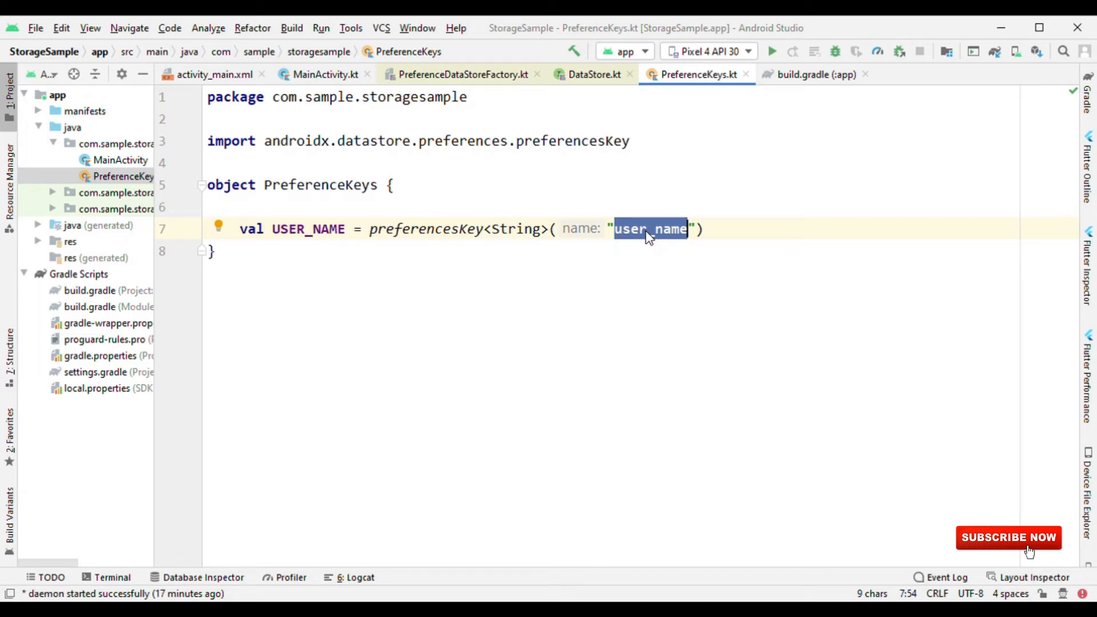
double_click(307, 228)
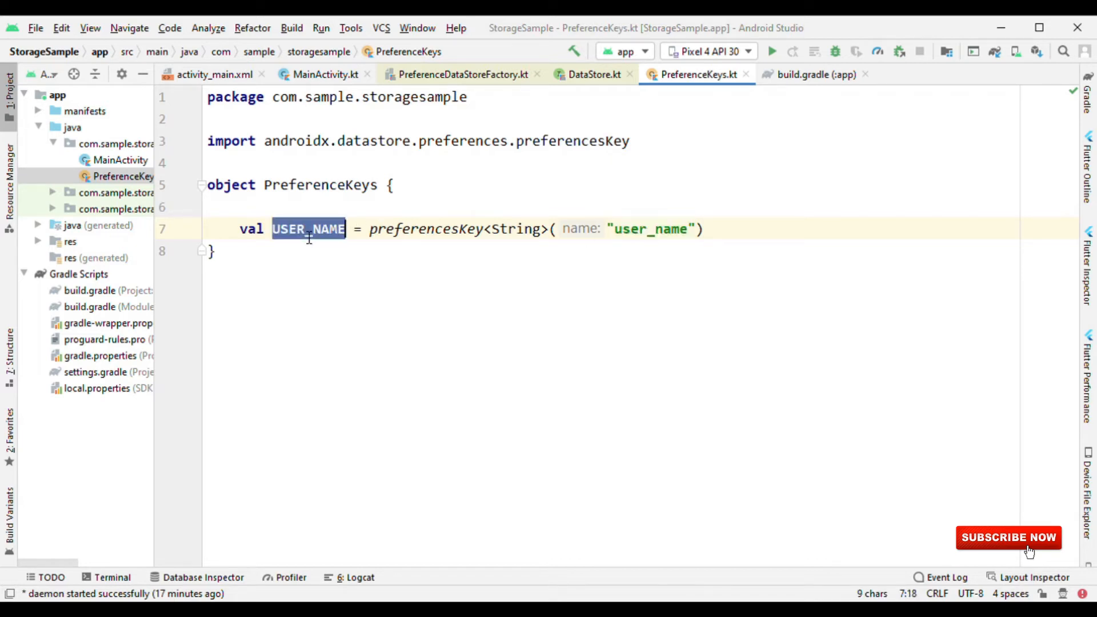
left_click(323, 74)
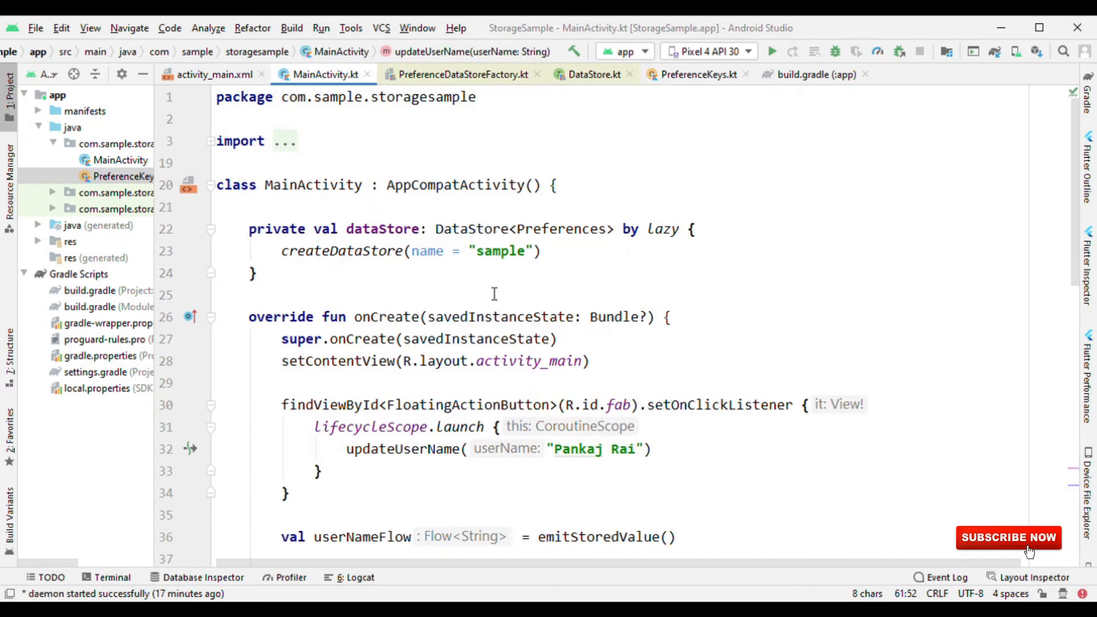
scroll("down", 3)
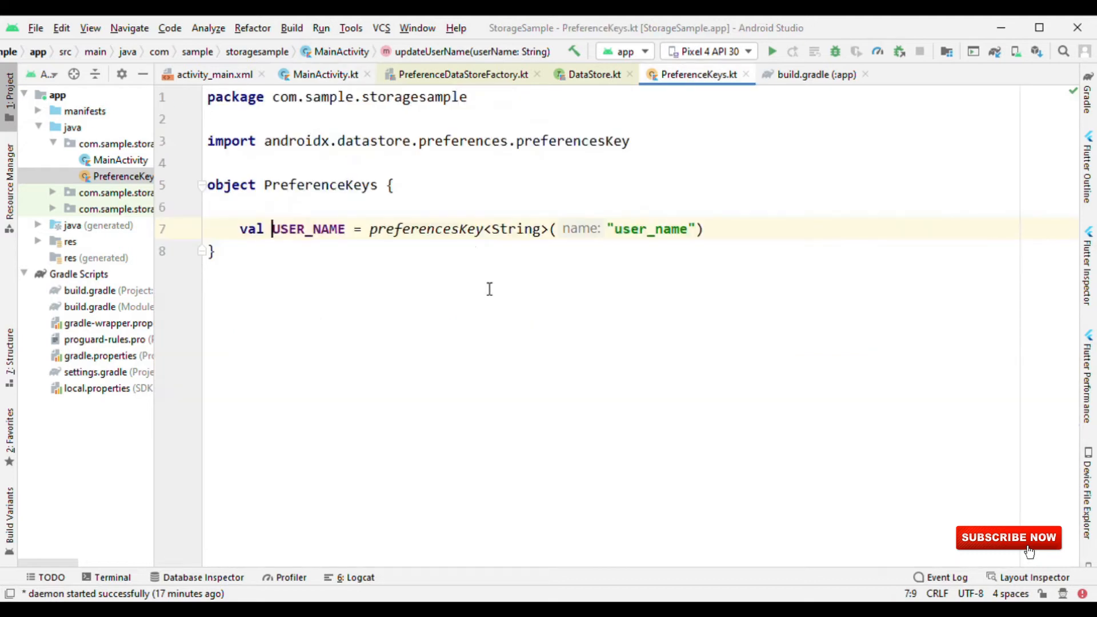
double_click(425, 228)
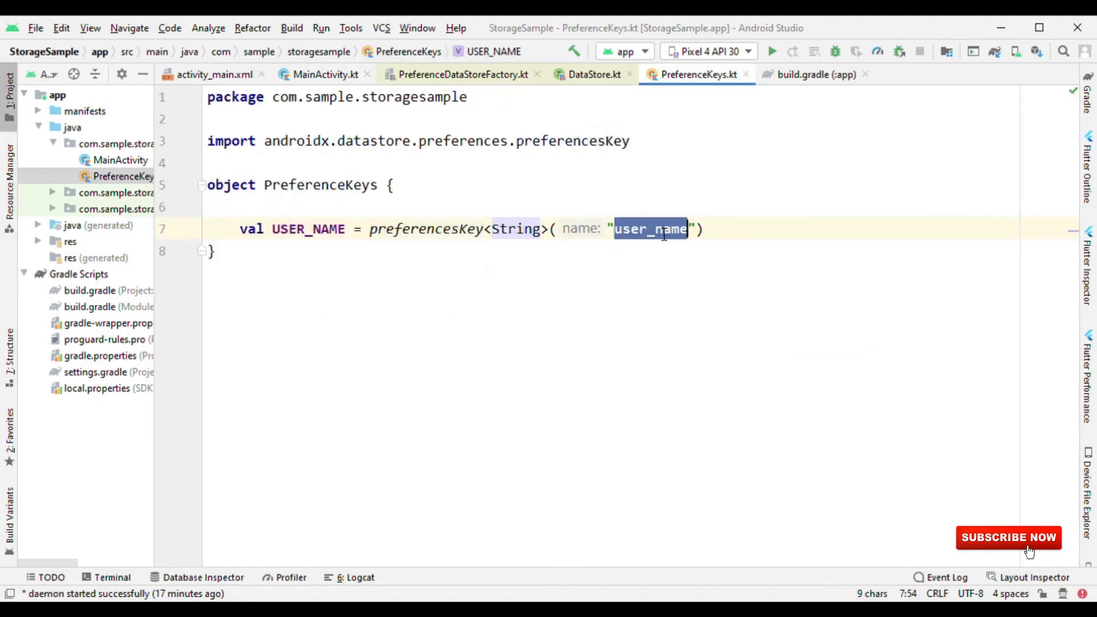
In updateUserName, highlight the saved userName value and select the dataStore.edit block.
left_click(324, 74)
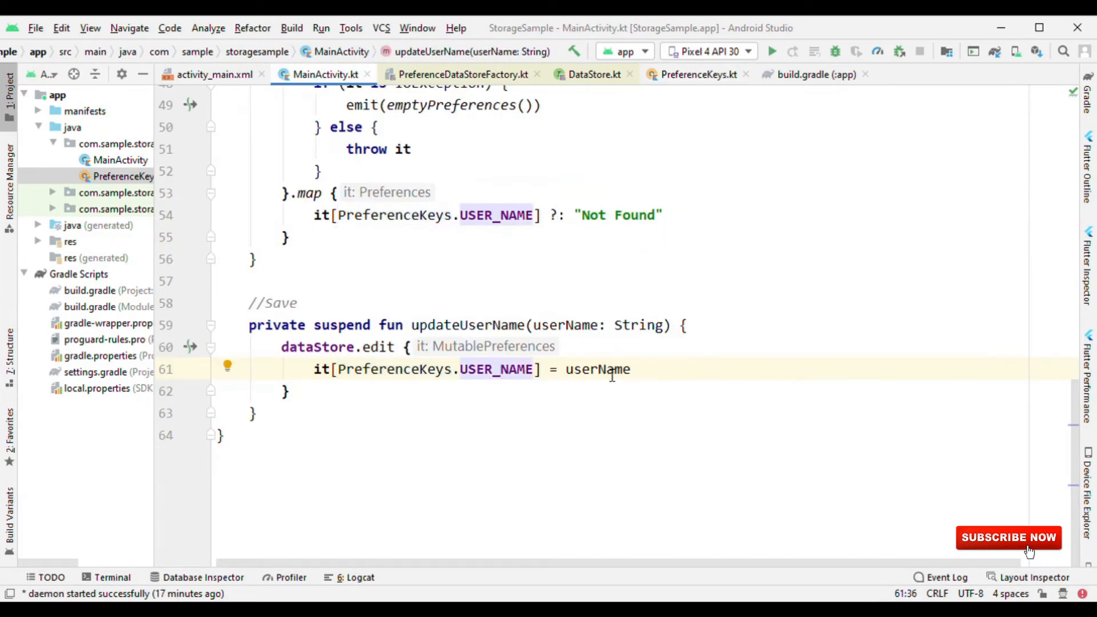
double_click(597, 369)
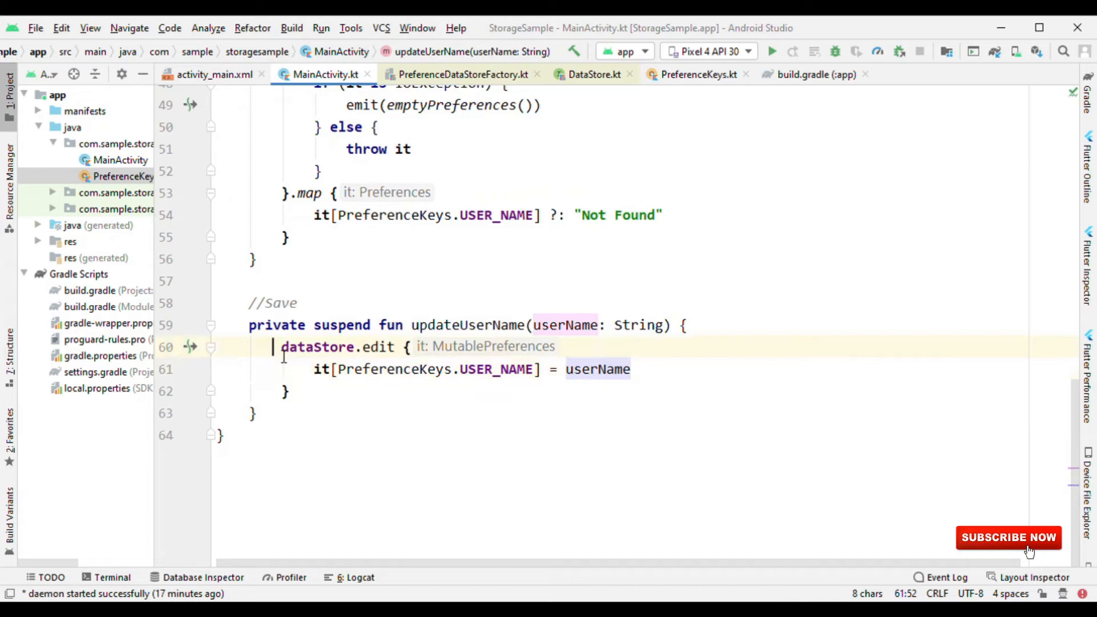
left_click_drag(281, 347, 316, 401)
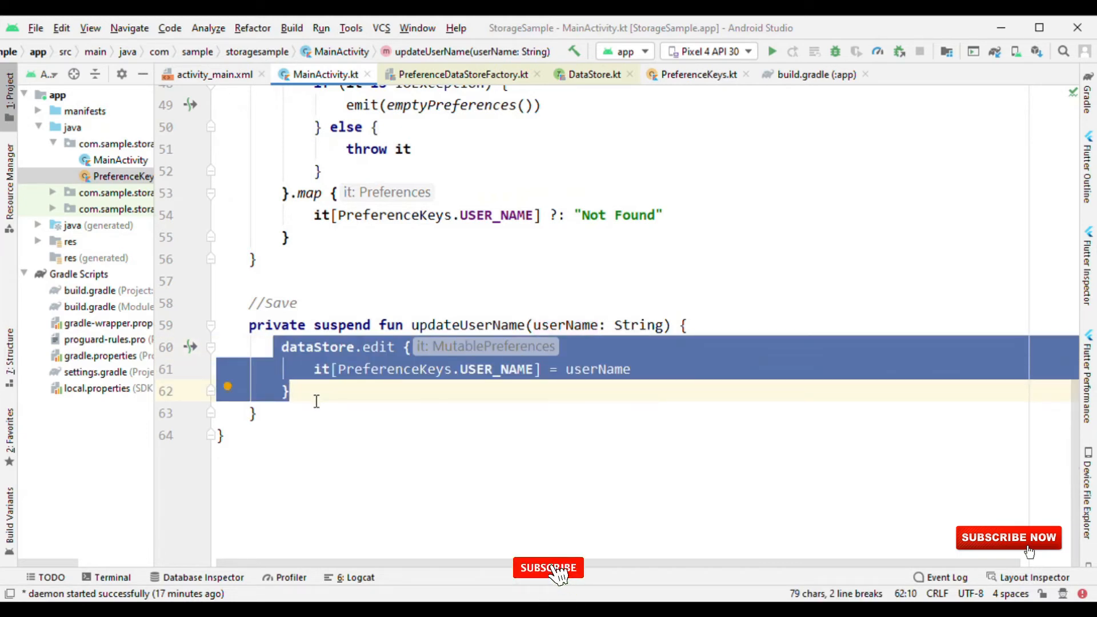
left_click(548, 568)
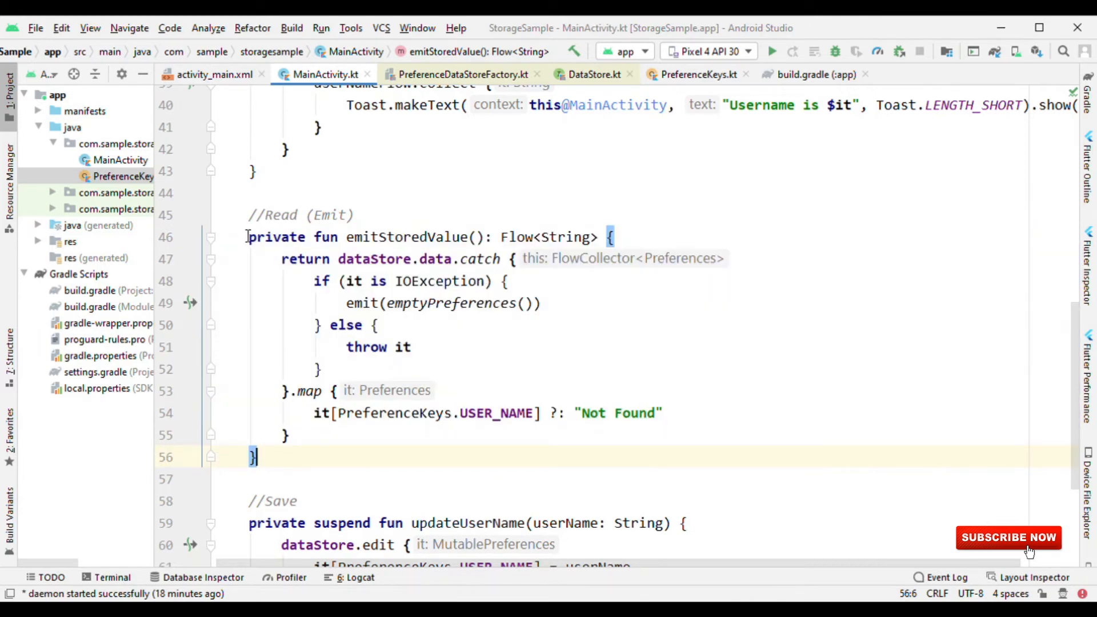
In emitStoredValue, retype the ?: "Not Found" fallback after it[PreferenceKeys.USER_NAME] in the map of dataStore.data.
left_click(322, 412)
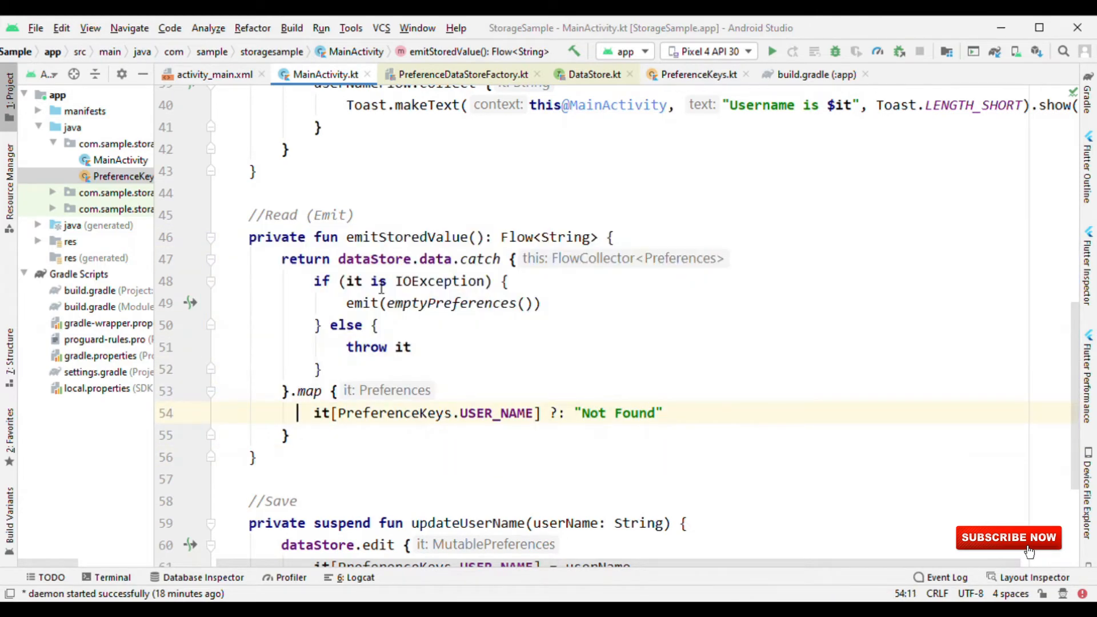
double_click(375, 258)
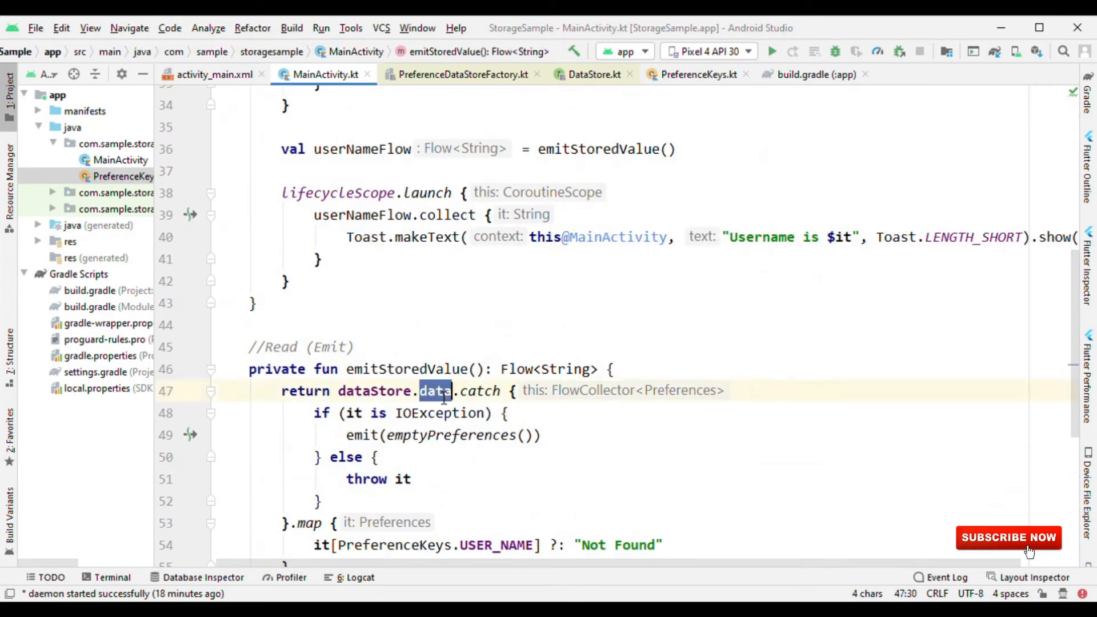
scroll("down", 3)
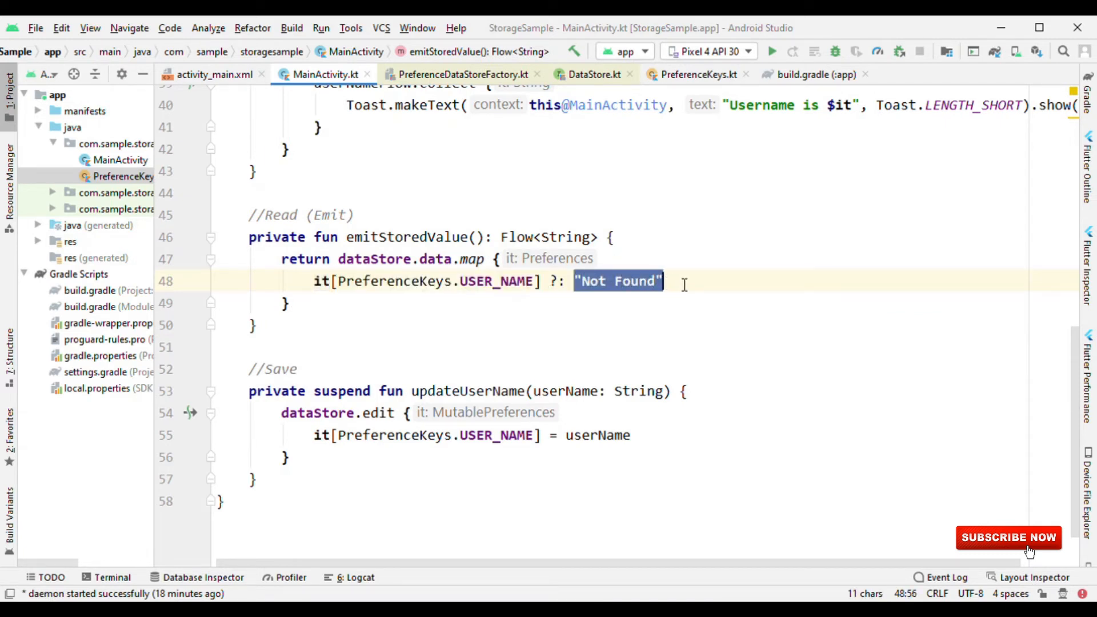
key("Delete")
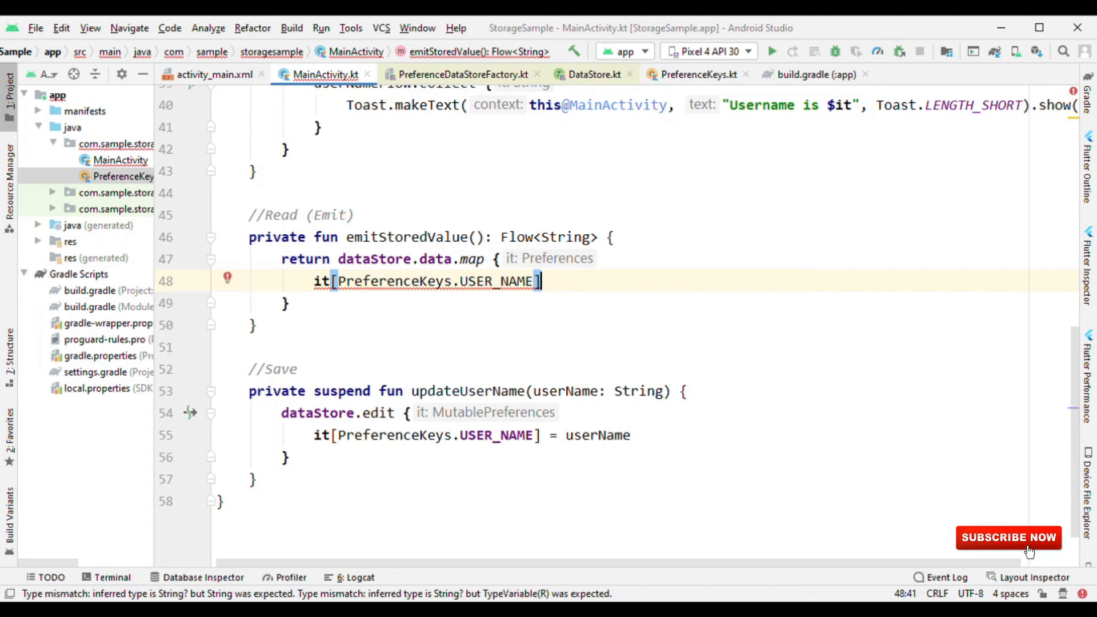
type("?: \"Not Found\"")
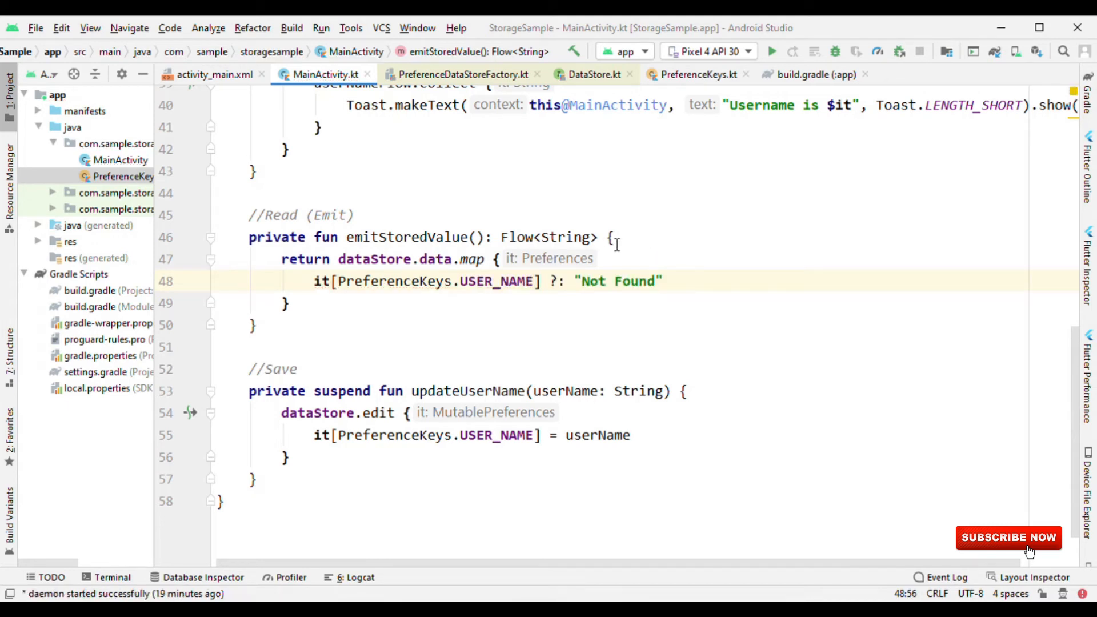
left_click(590, 237)
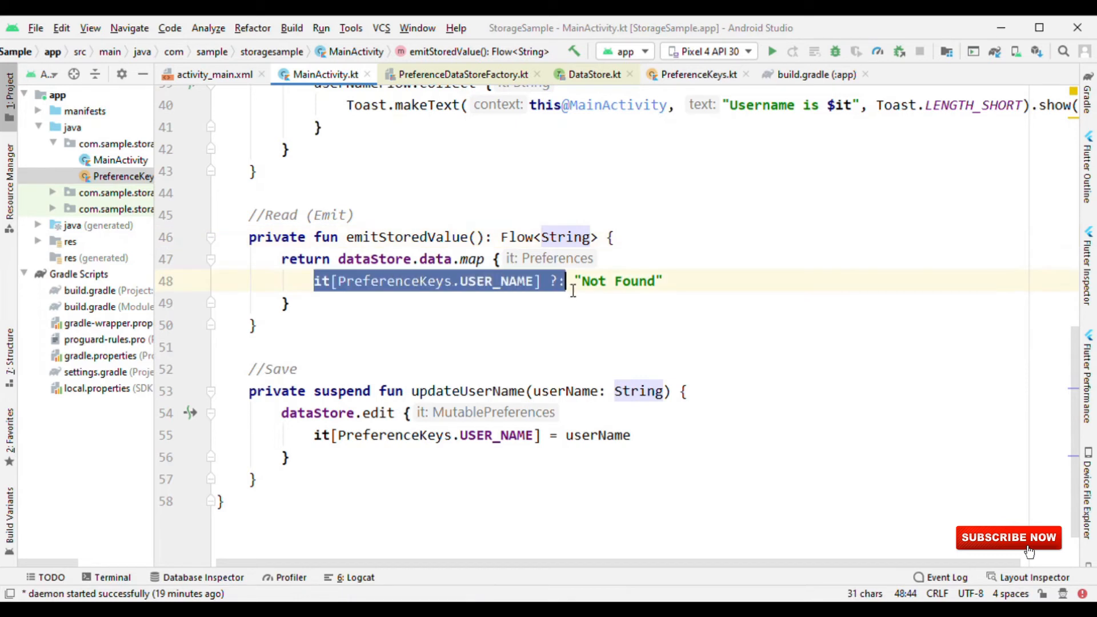
left_click(577, 281)
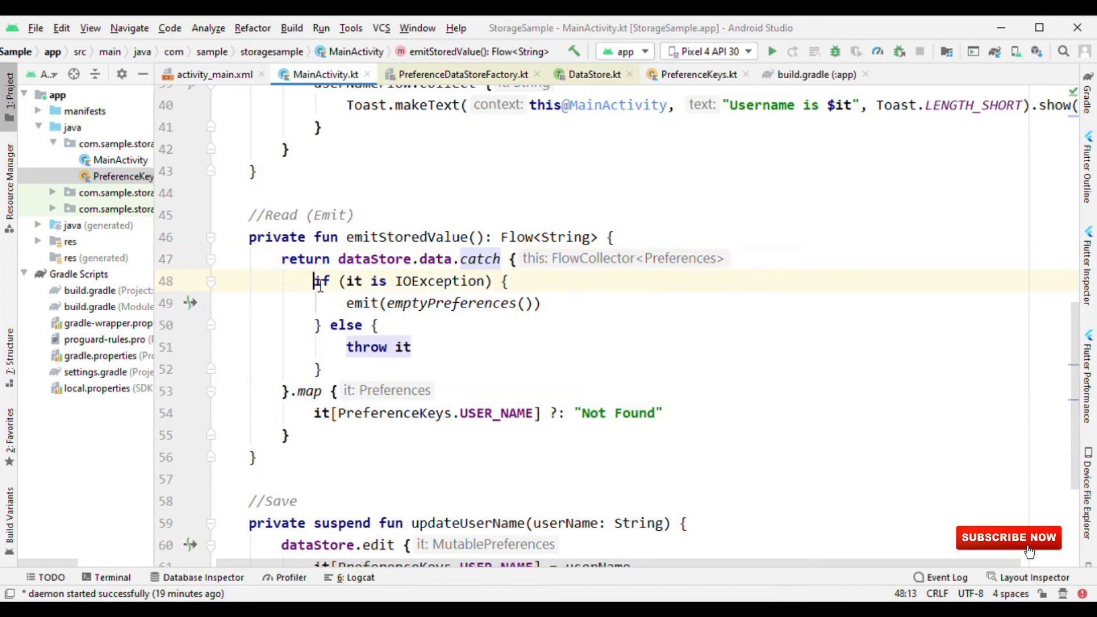
Review the .catch branch emitting emptyPreferences() on IOException before the USER_NAME map.
left_click_drag(315, 281, 322, 371)
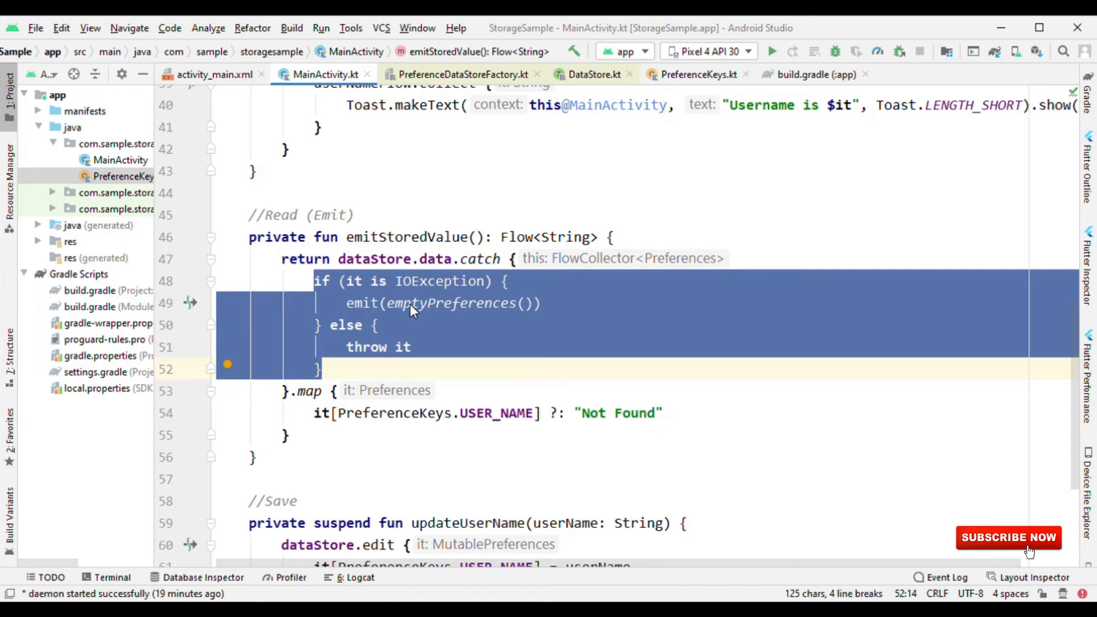
double_click(439, 281)
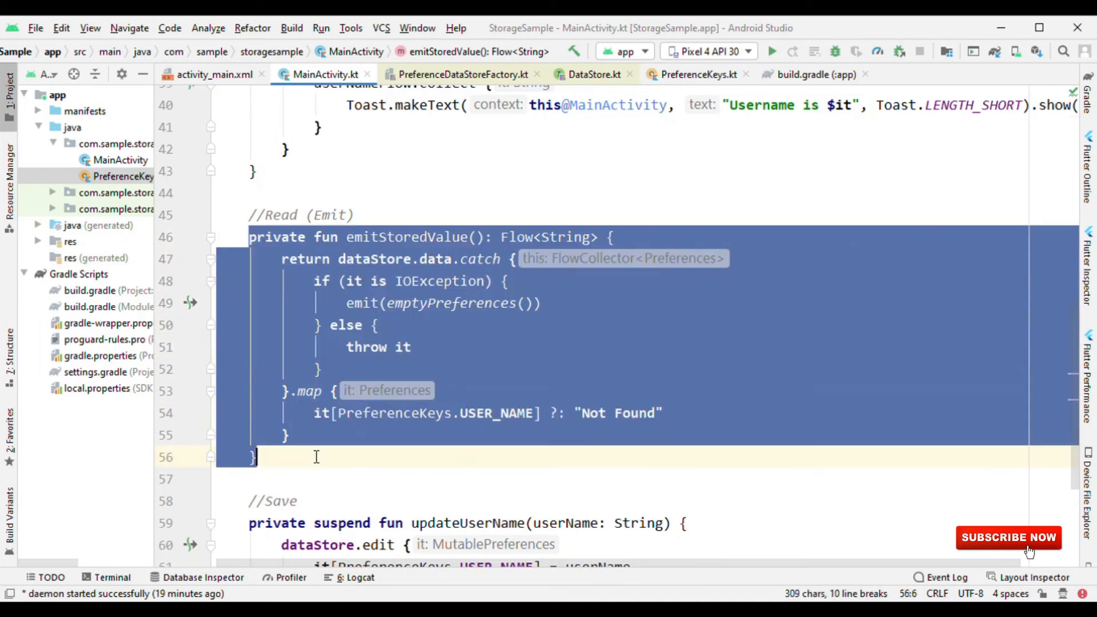
left_click(228, 452)
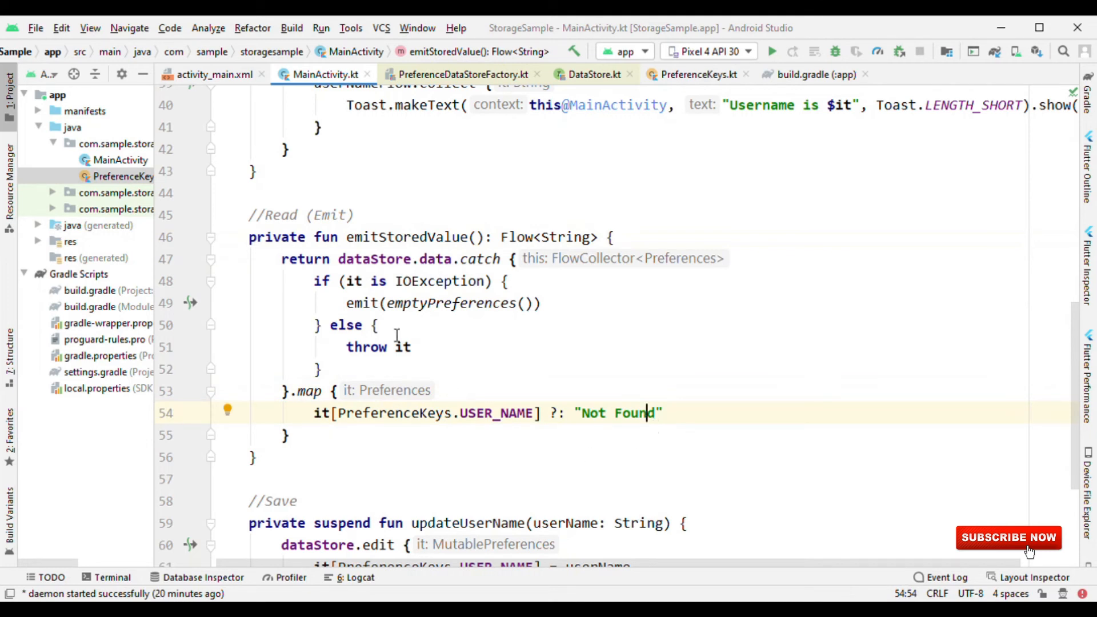
Review collecting emitStoredValue()'s Flow<String> inside lifecycleScope.launch and go to the collect source.
left_click_drag(281, 258, 336, 477)
type("emitStoredValue()")
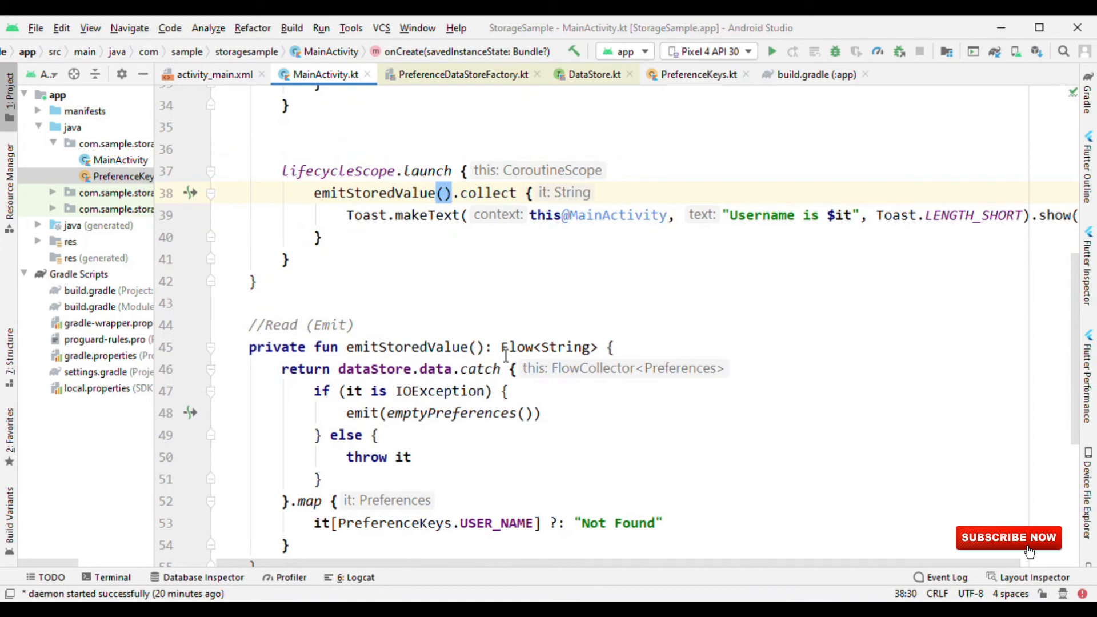
double_click(548, 347)
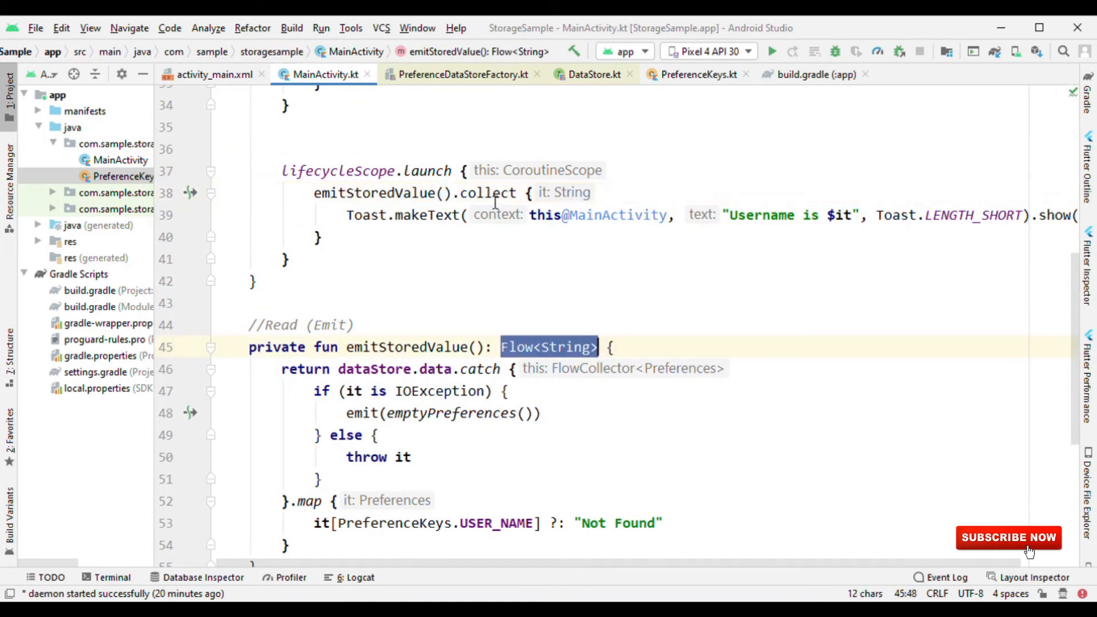
left_click(488, 191)
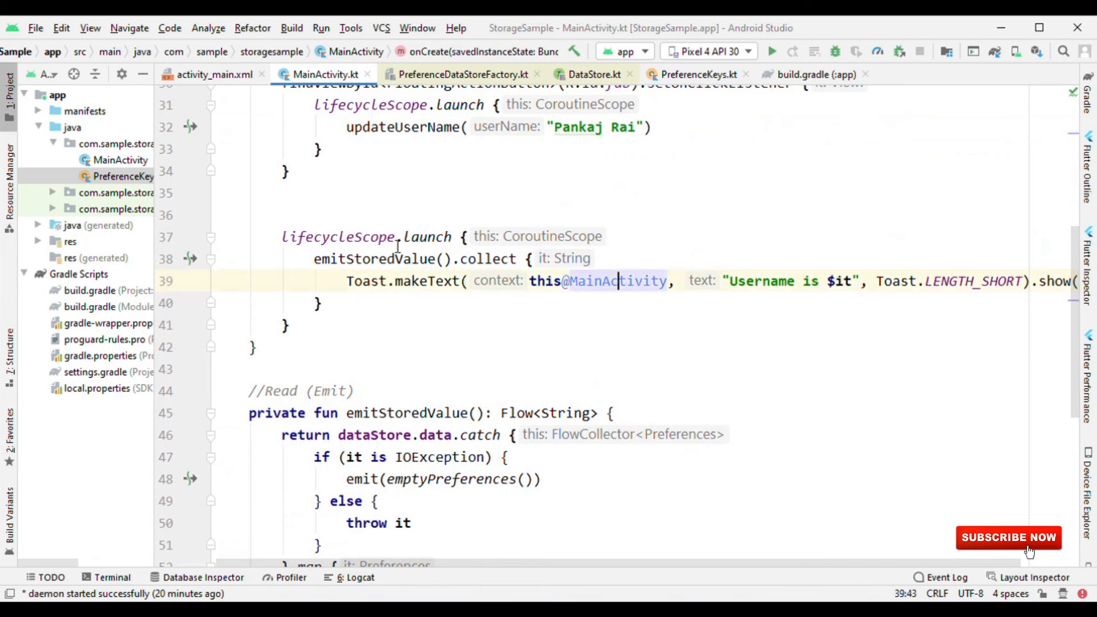
left_click(497, 258)
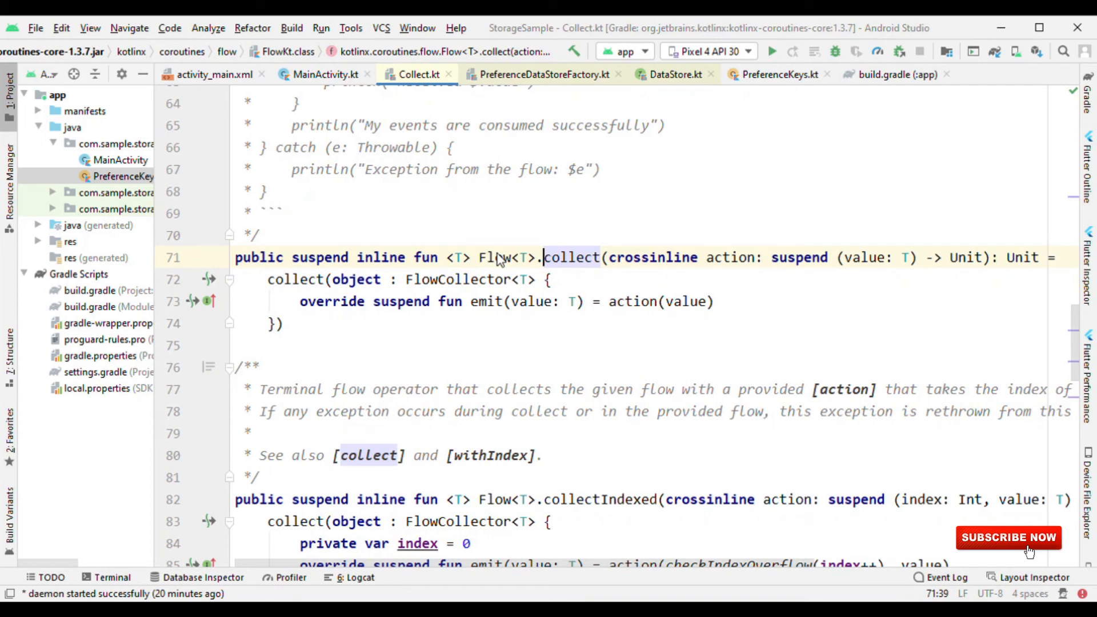
Return to MainActivity.kt, select the collect call and scroll to the read and save functions.
left_click(322, 74)
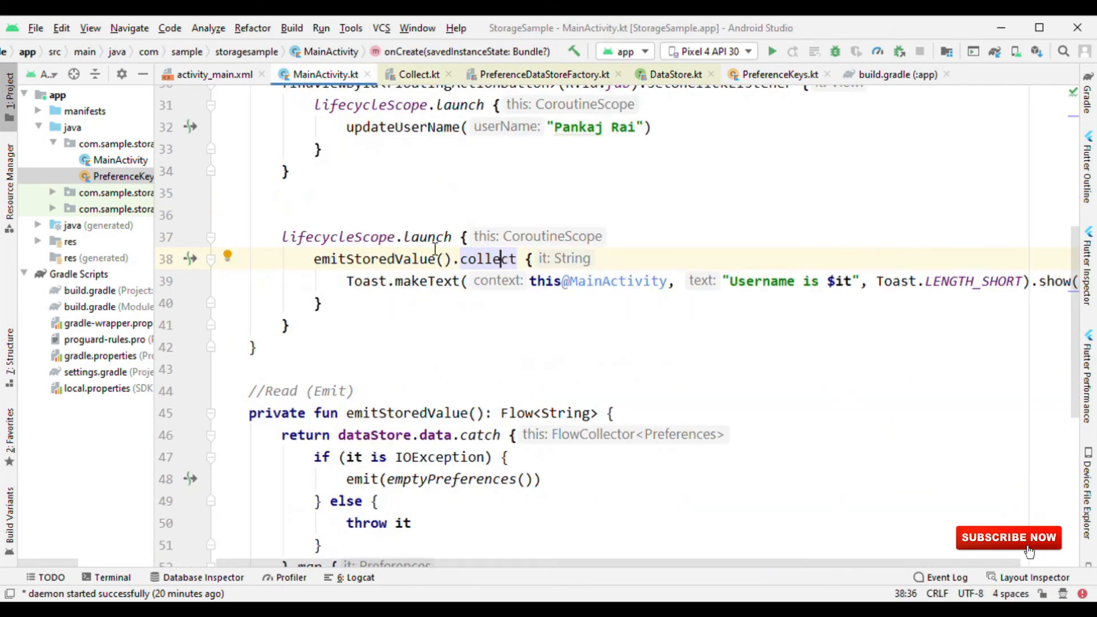
double_click(426, 237)
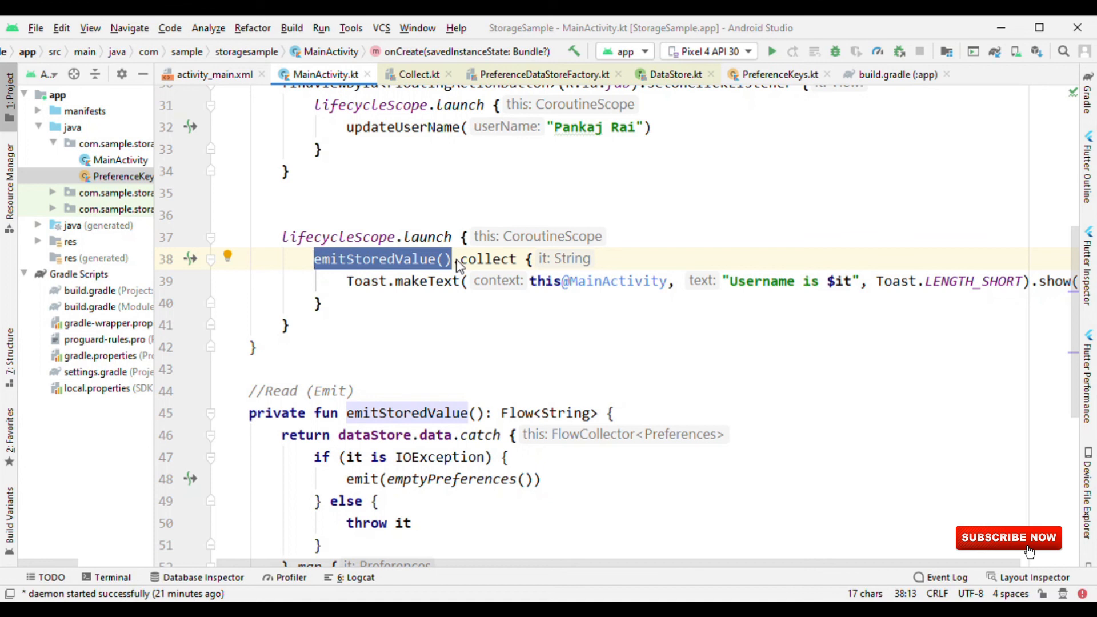
scroll("down", 3)
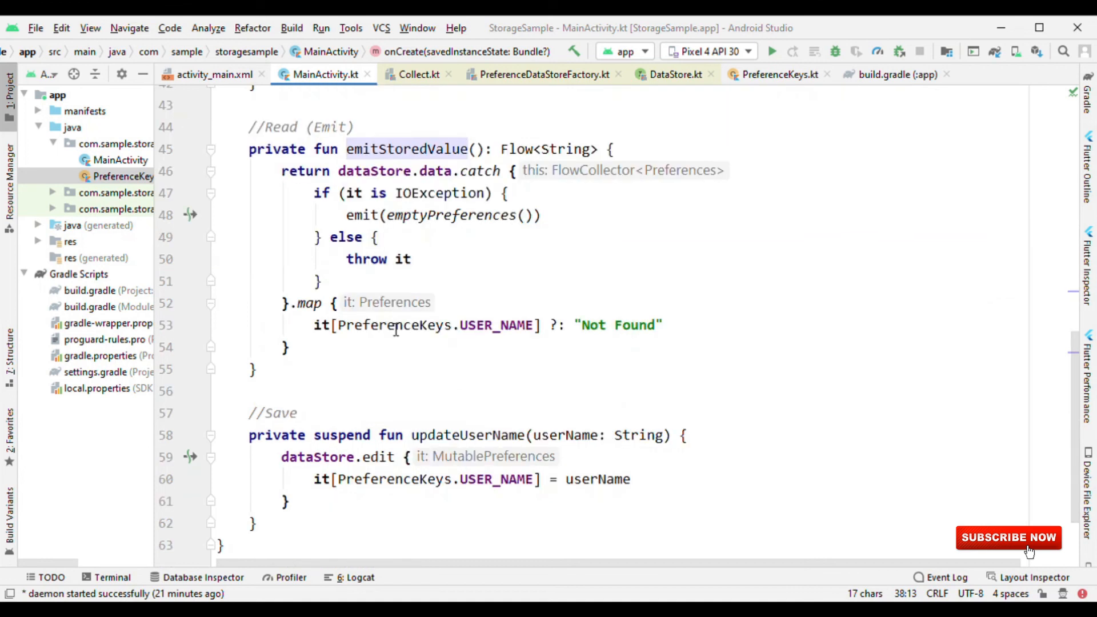